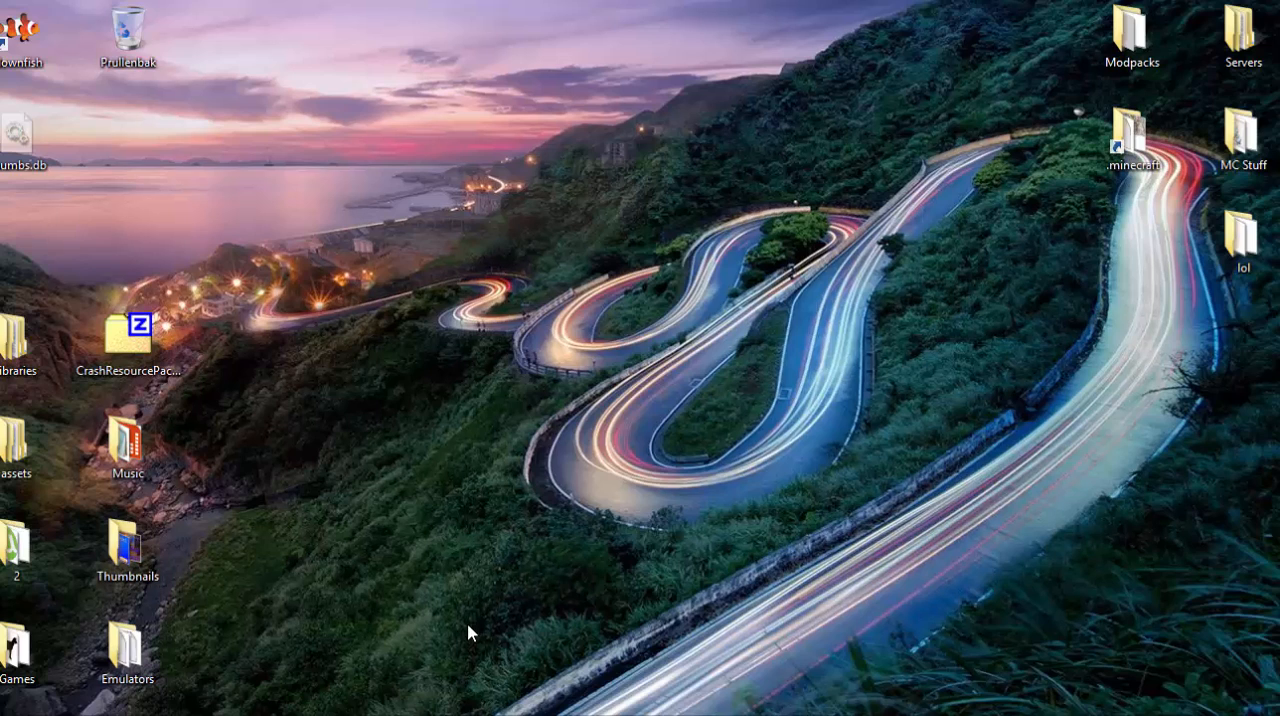
pyautogui.moveTo(38, 688)
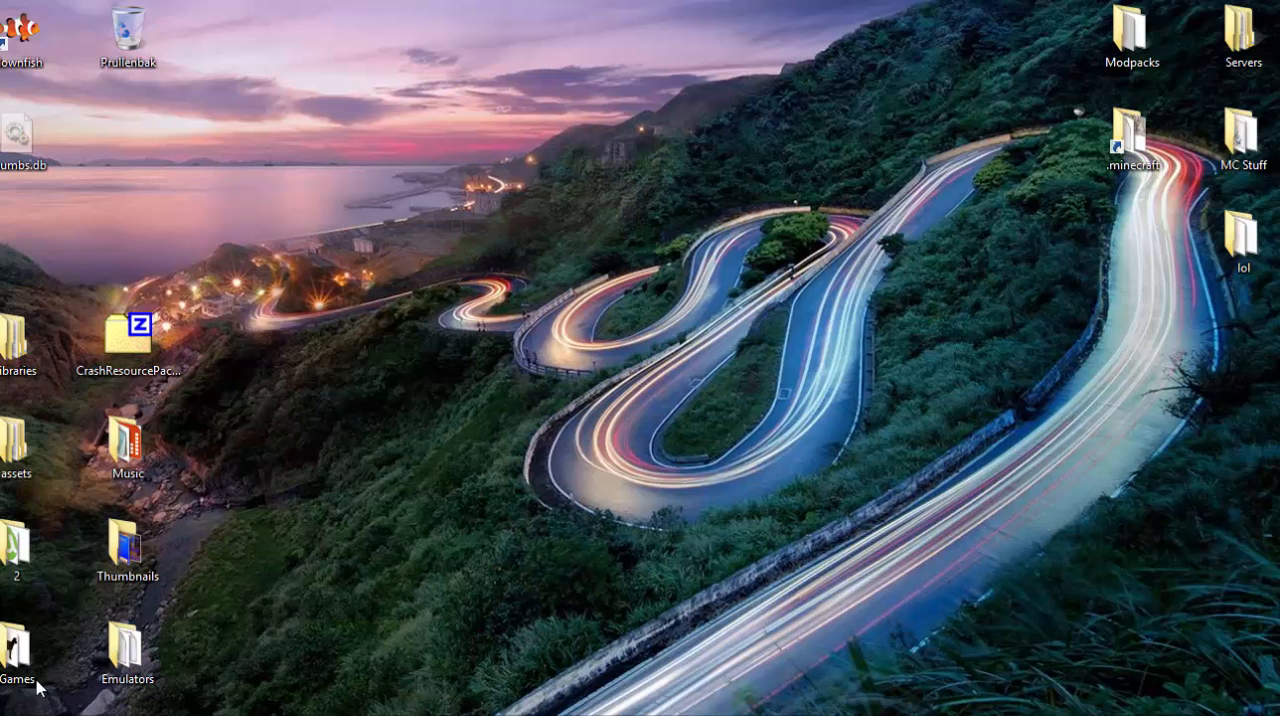
pyautogui.moveTo(588, 536)
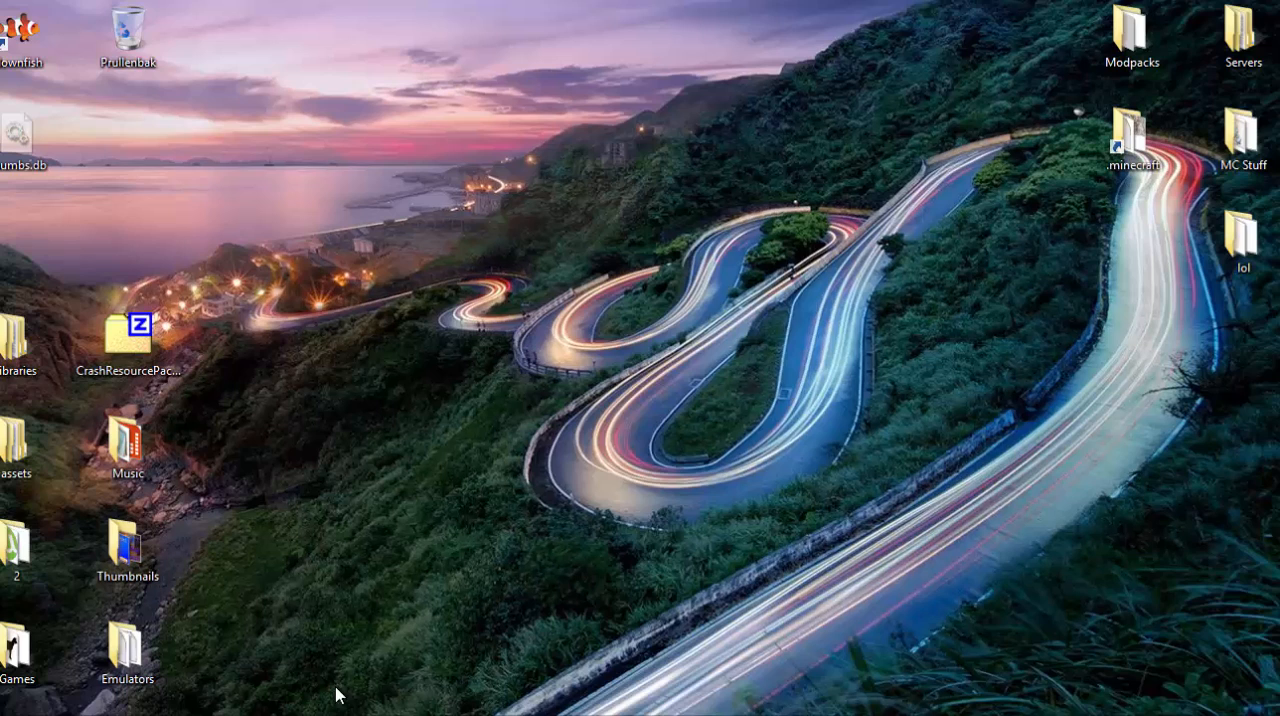
pyautogui.moveTo(540, 468)
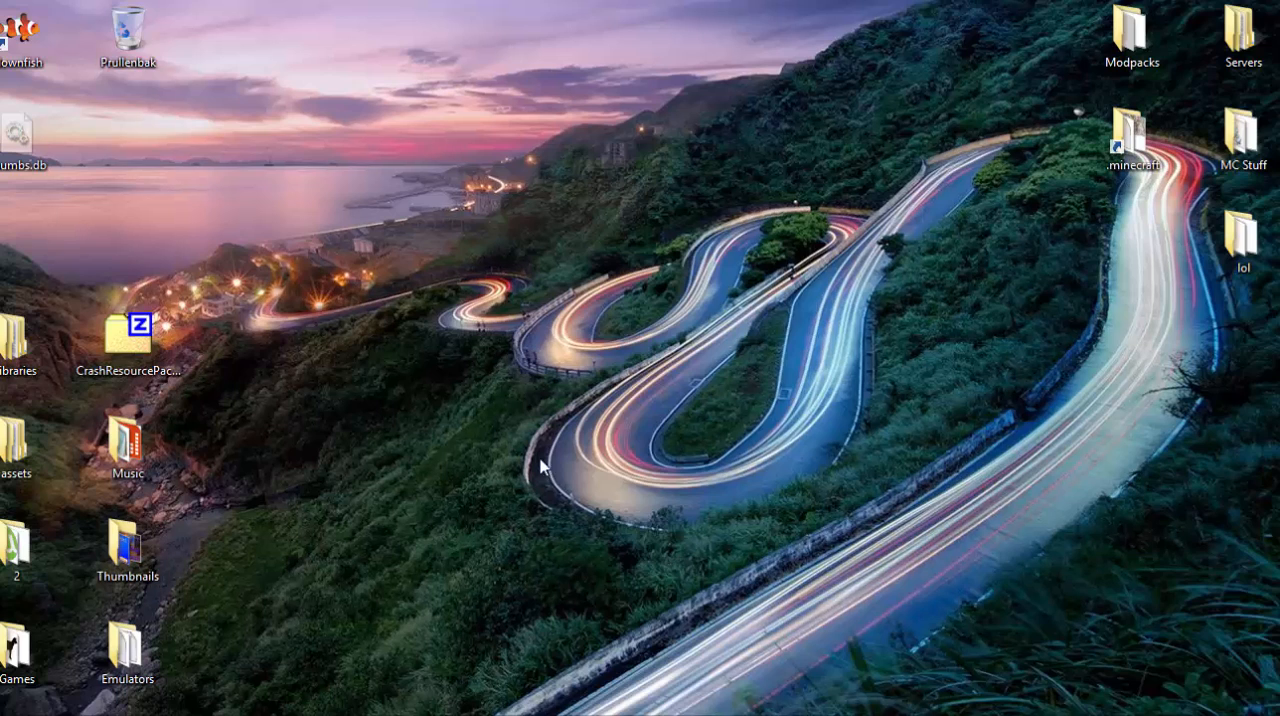
pyautogui.moveTo(352, 348)
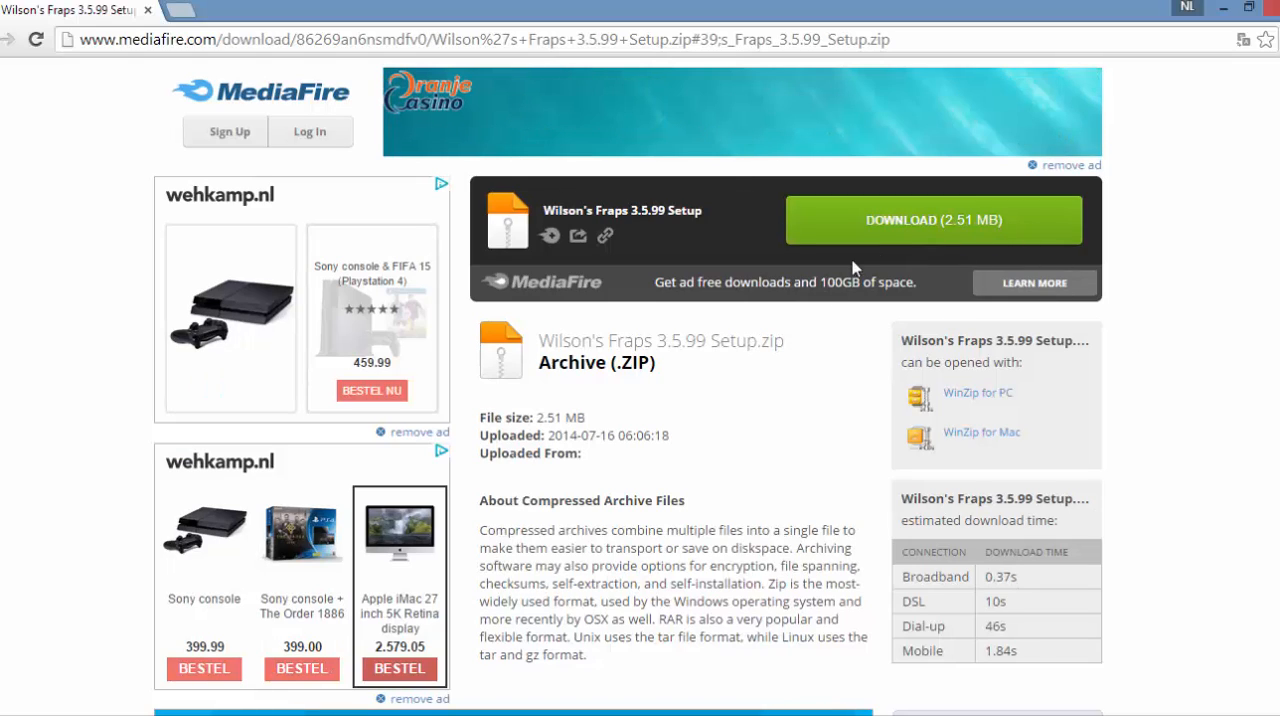
# Step: Download the Wilson's Fraps 3.5.99 Setup zip from MediaFire and view its contents
pyautogui.click(932, 220)
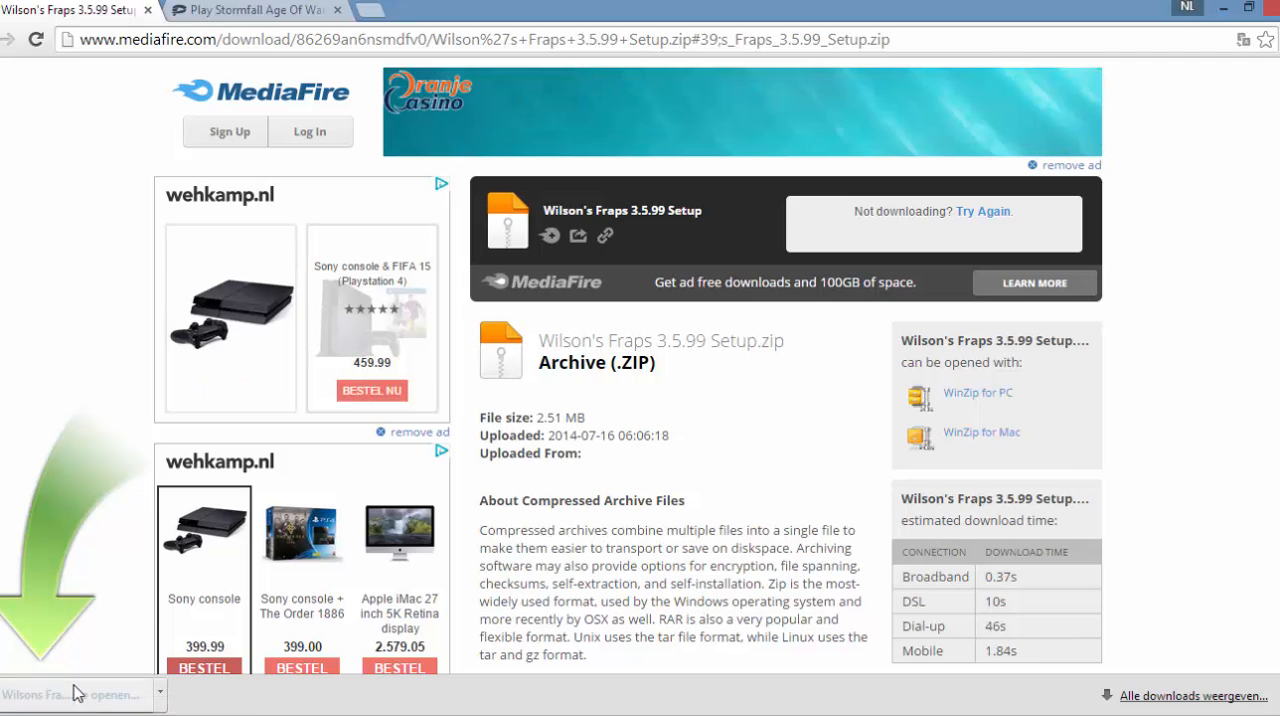
pyautogui.click(70, 694)
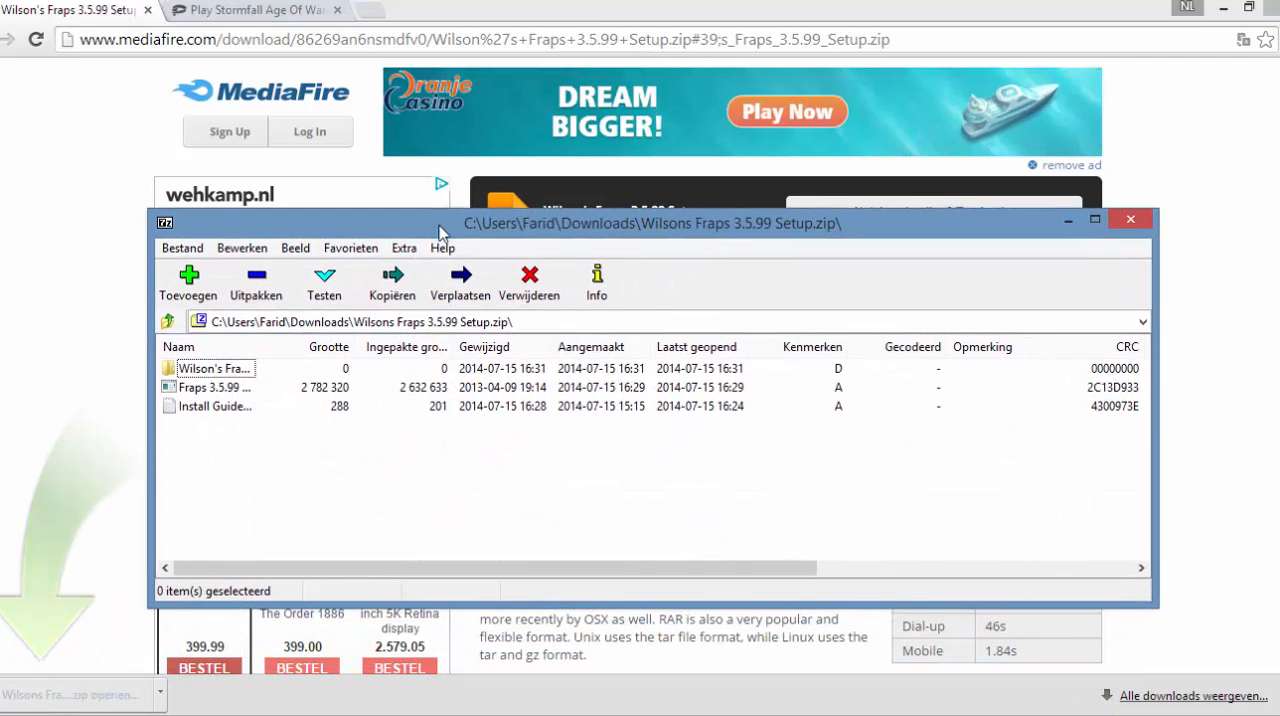
# Step: Run the Fraps 3.5.99 setup from the WinRAR archive to reach its license agreement
pyautogui.click(212, 388)
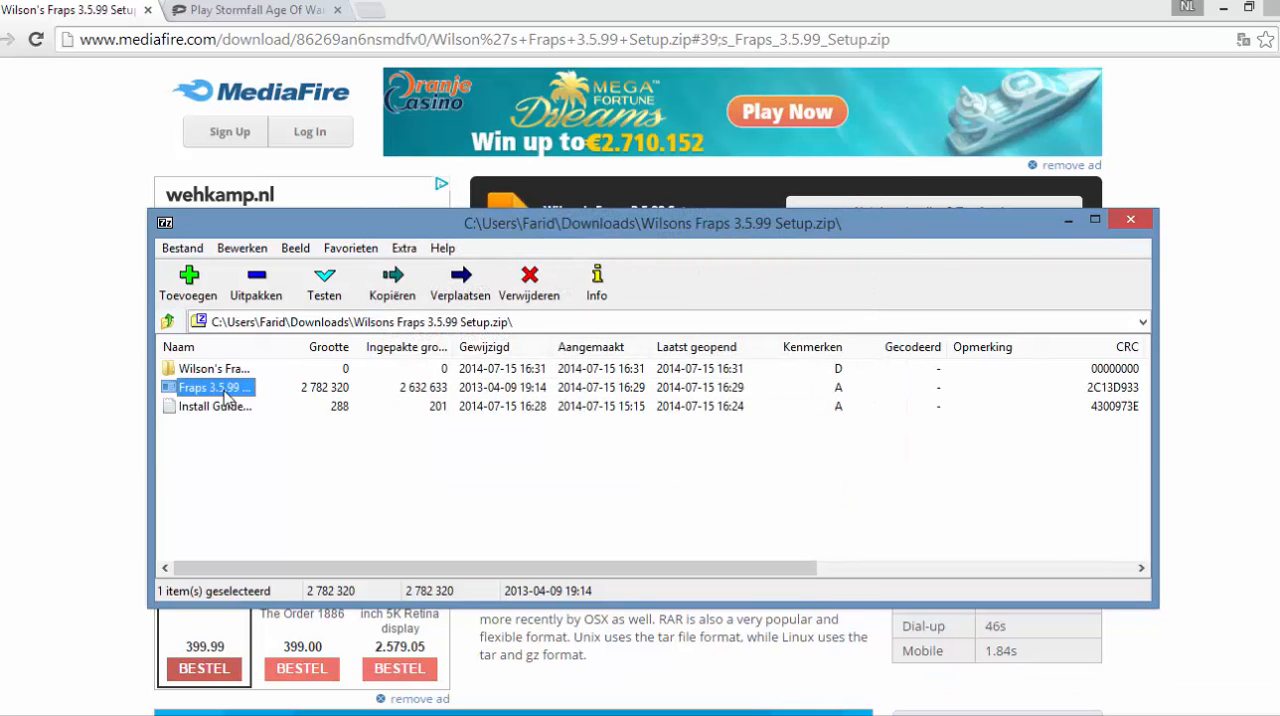
pyautogui.doubleClick(210, 388)
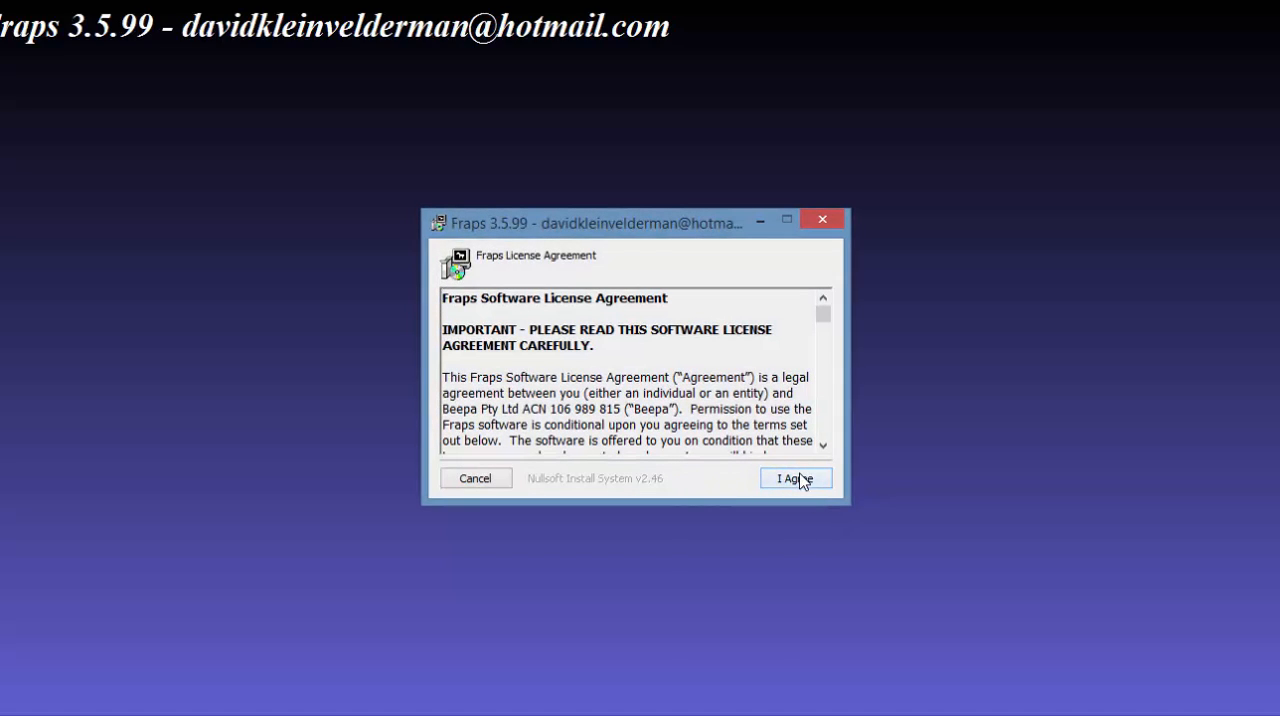
# Step: Accept the license, install Fraps to the default C:\Fraps folder, and close the installer
pyautogui.click(796, 476)
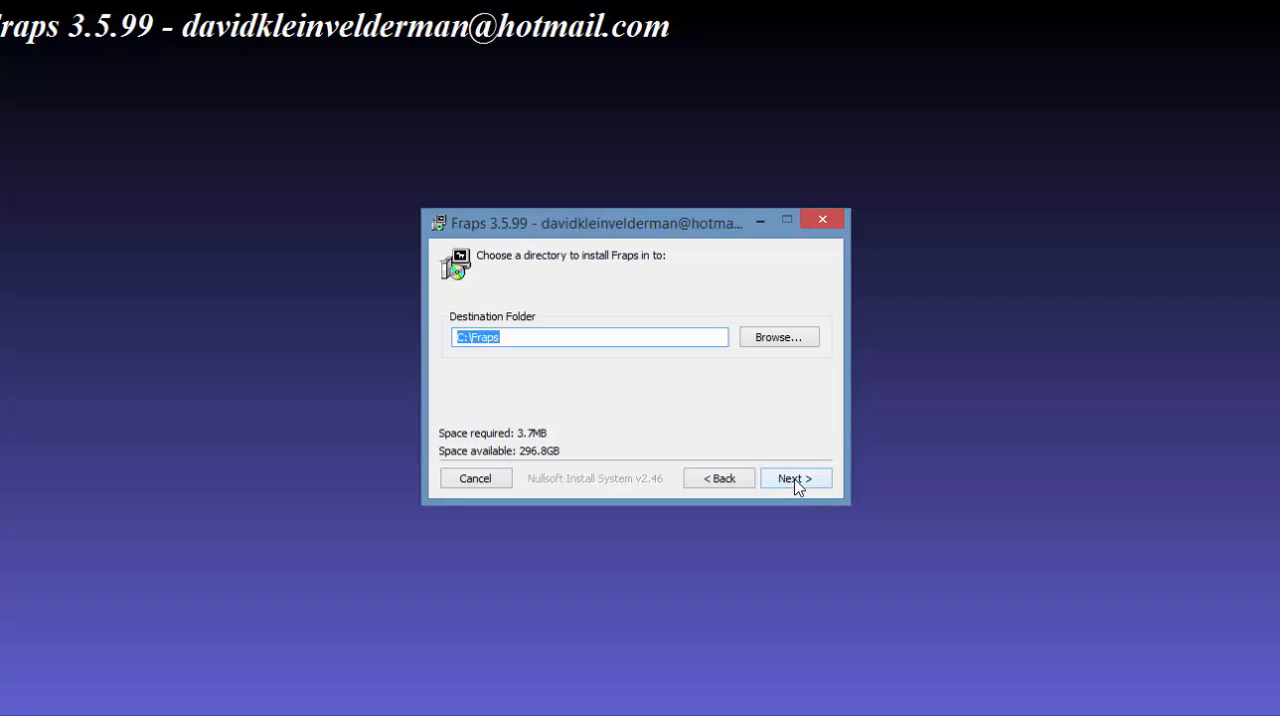
pyautogui.click(796, 478)
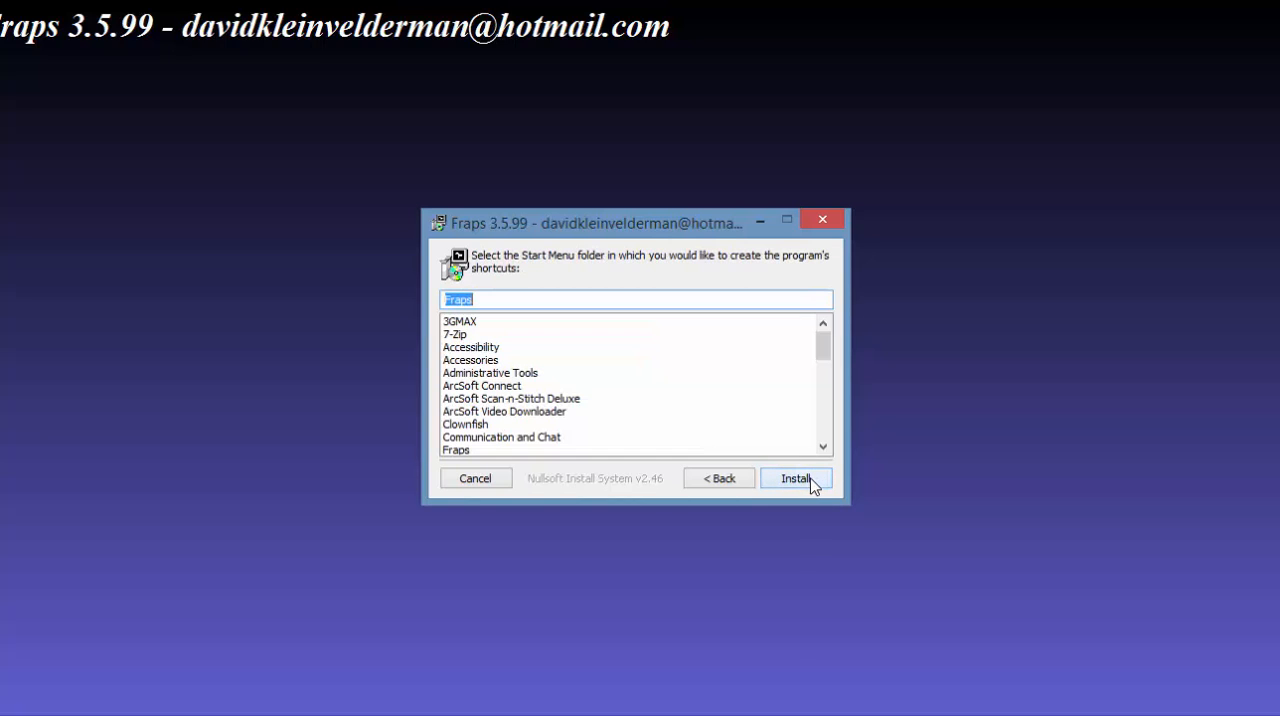
pyautogui.click(796, 478)
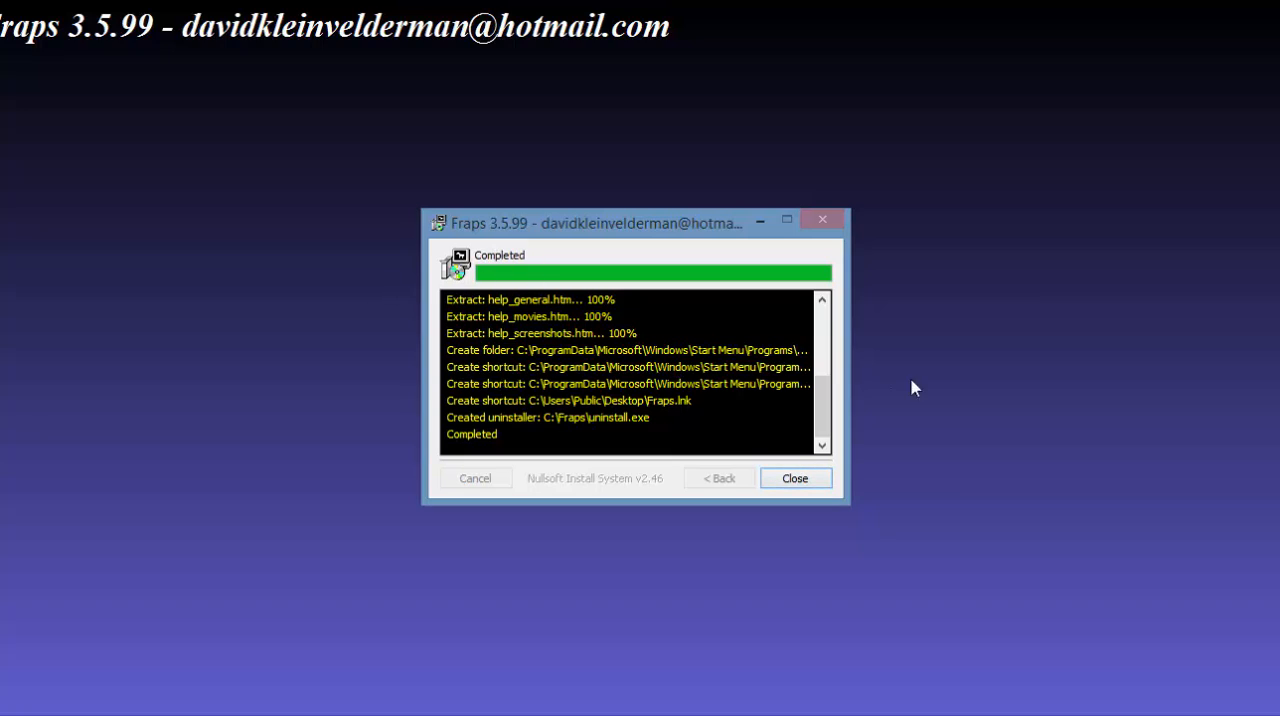
pyautogui.click(796, 476)
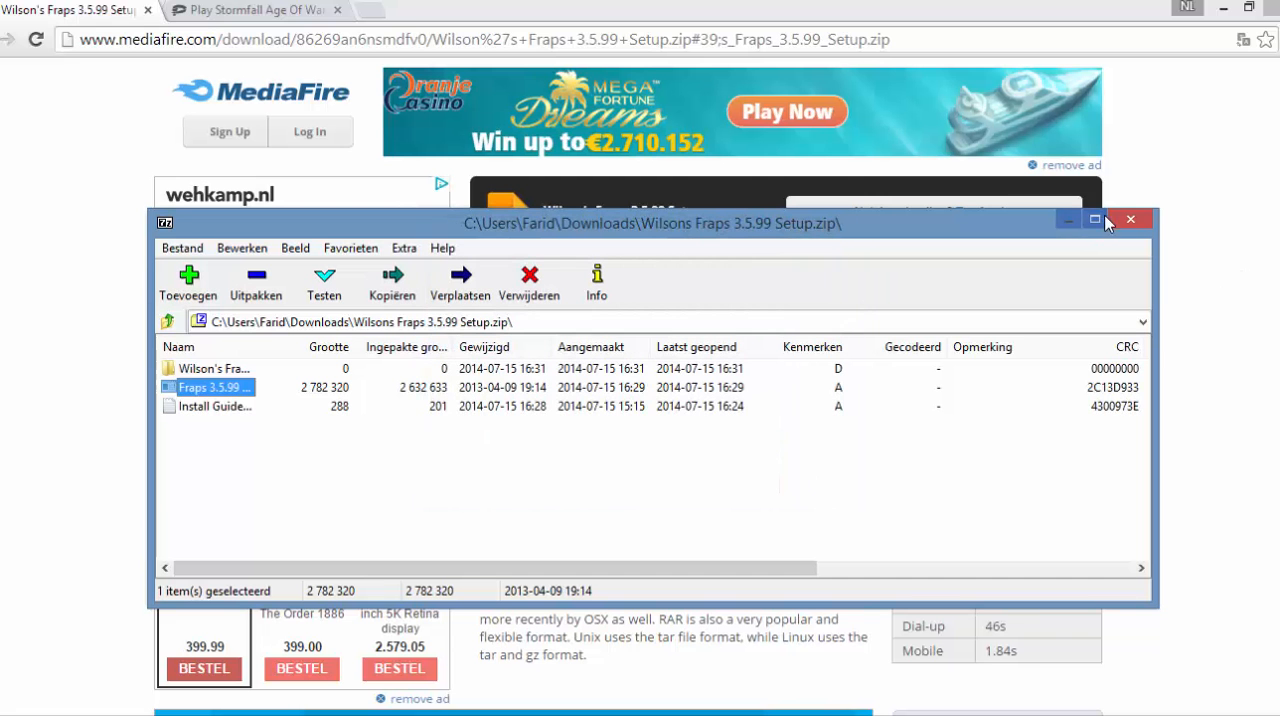
pyautogui.moveTo(1132, 220)
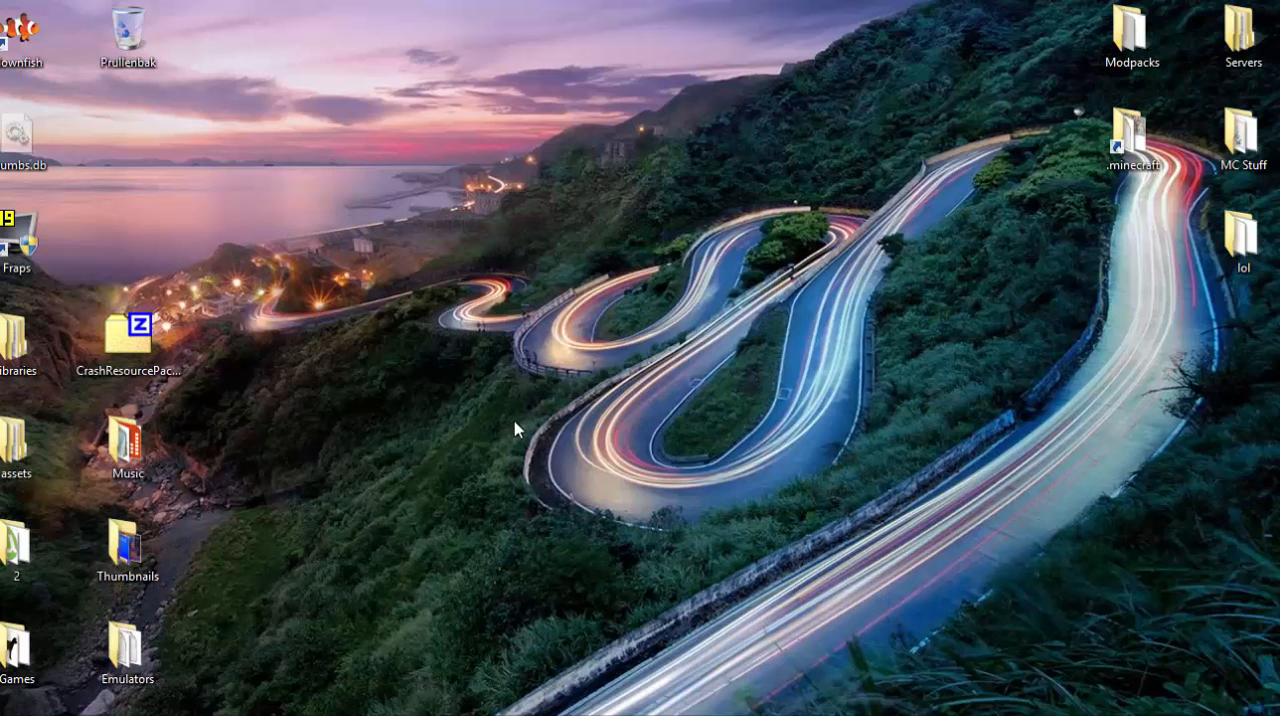
pyautogui.moveTo(56, 290)
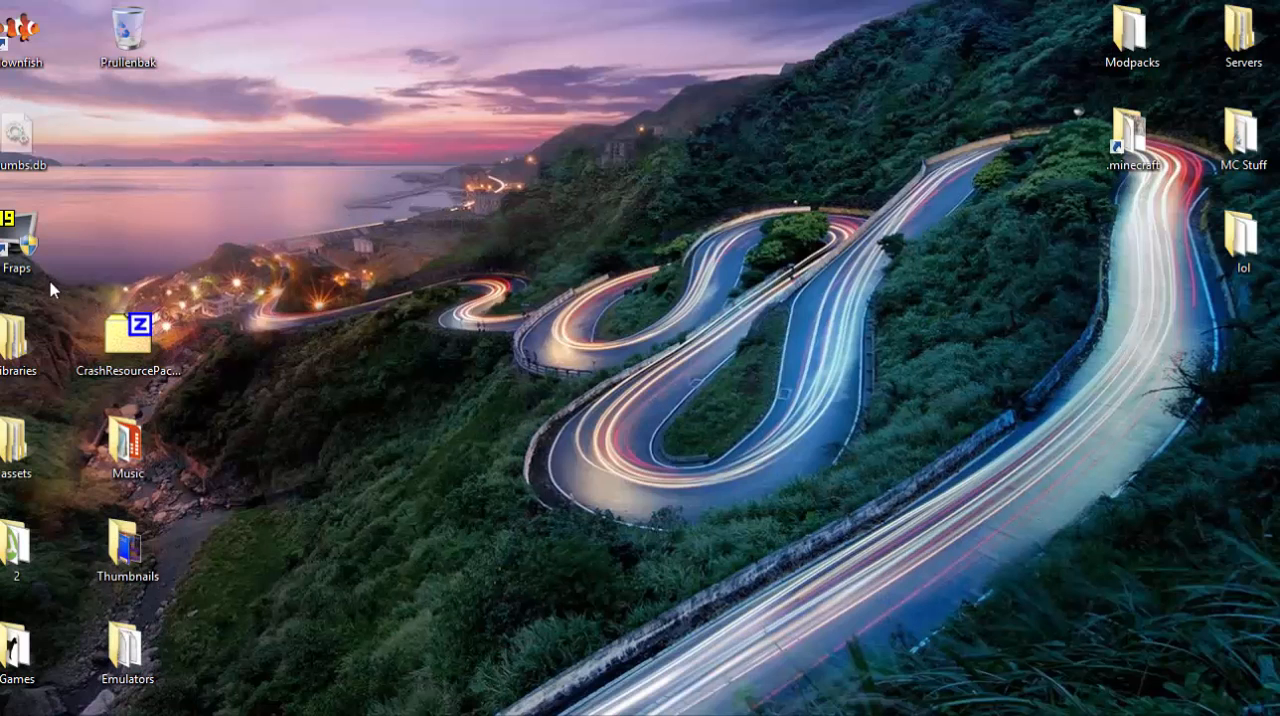
# Step: Drag the Fraps shortcut out to the open upper-left area of the desktop
pyautogui.moveTo(16, 240); pyautogui.dragTo(350, 240)
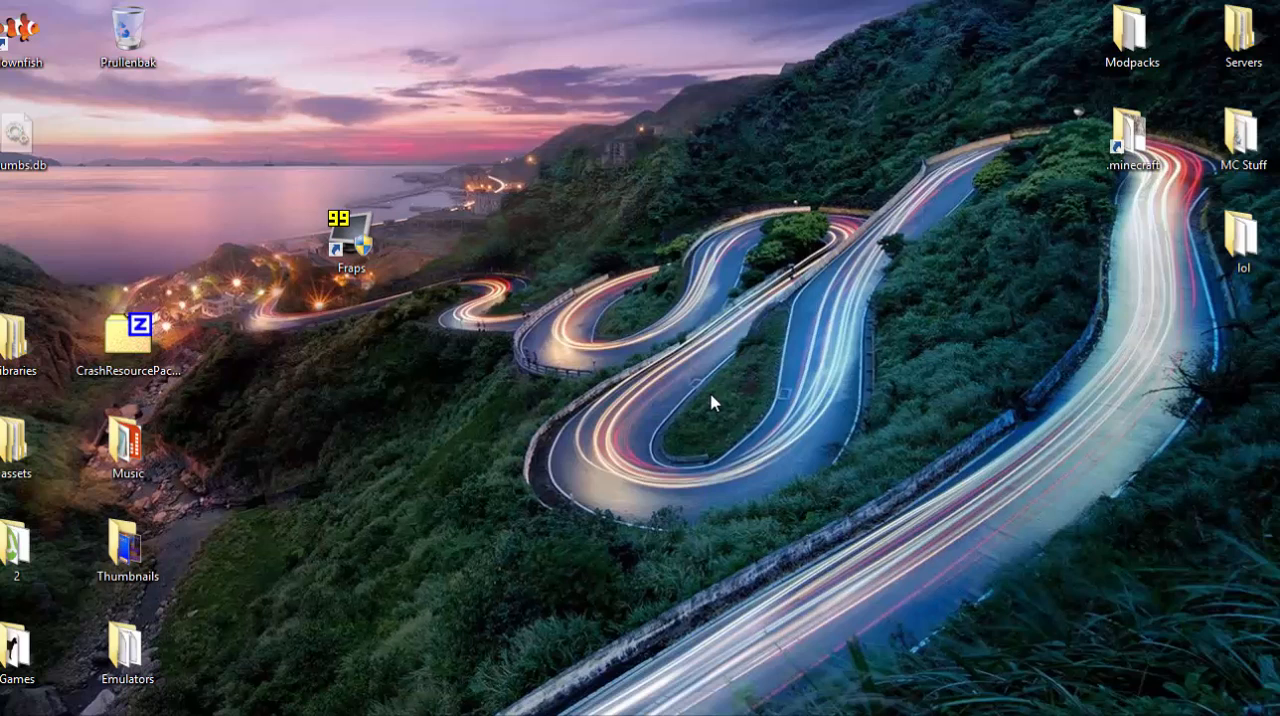
pyautogui.moveTo(672, 372)
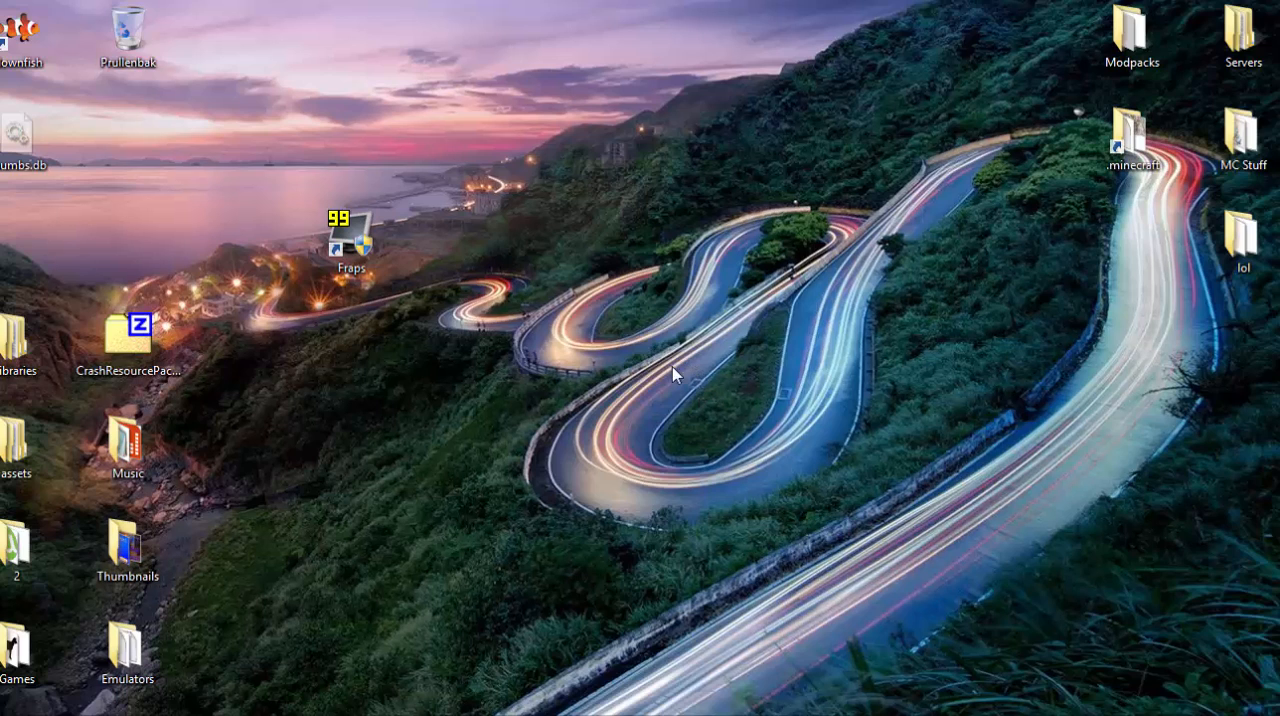
pyautogui.moveTo(644, 244)
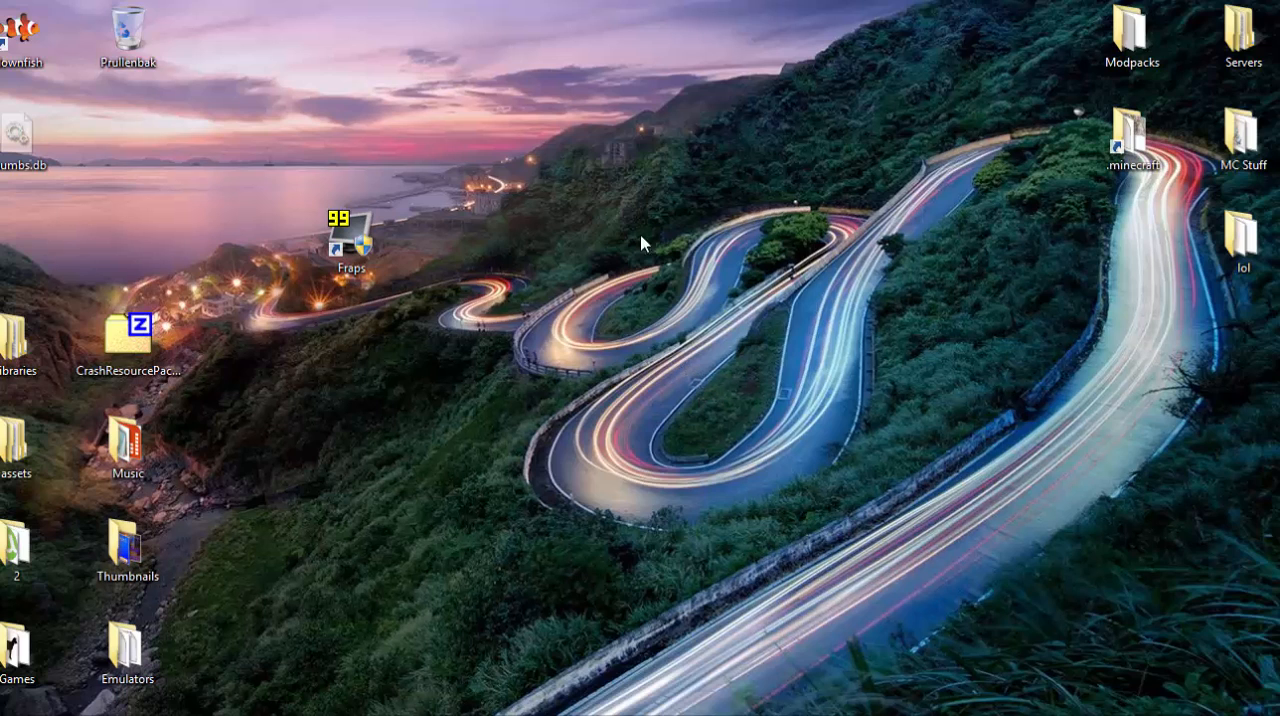
pyautogui.moveTo(772, 478)
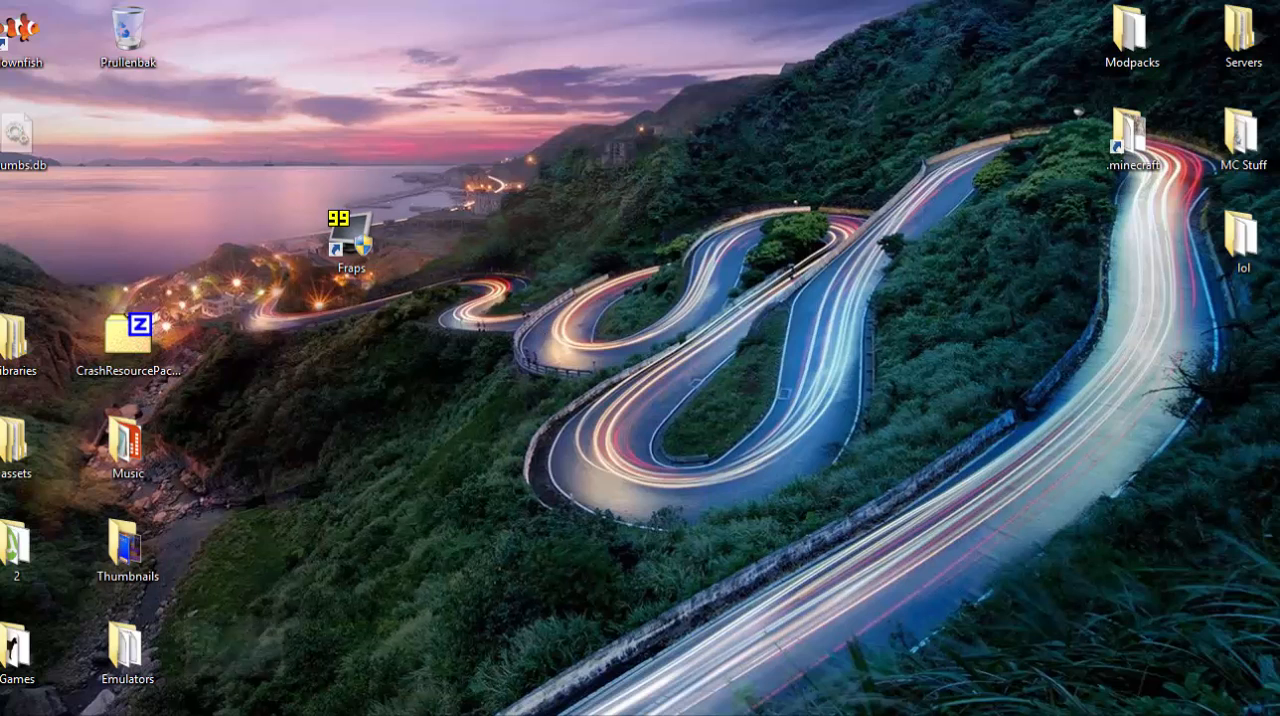
# Step: Launch Fraps from the desktop and review its General, FPS and Movies settings
pyautogui.doubleClick(352, 234)
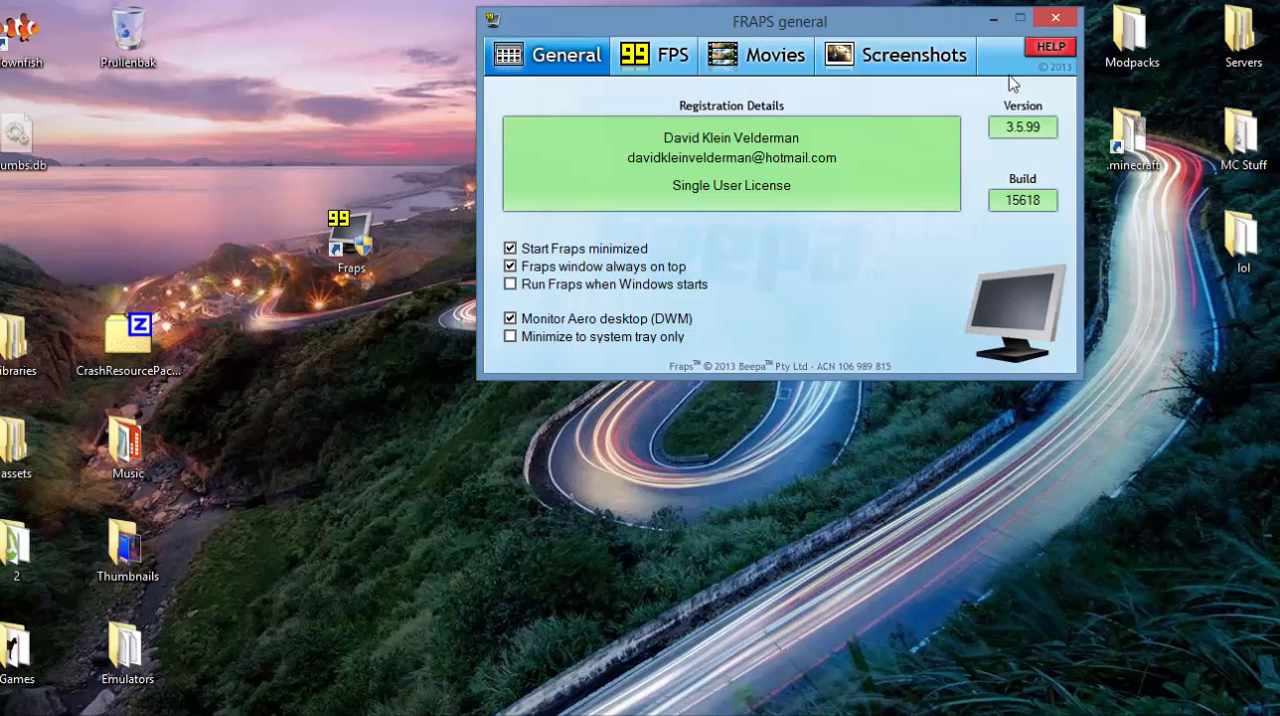
pyautogui.moveTo(676, 338)
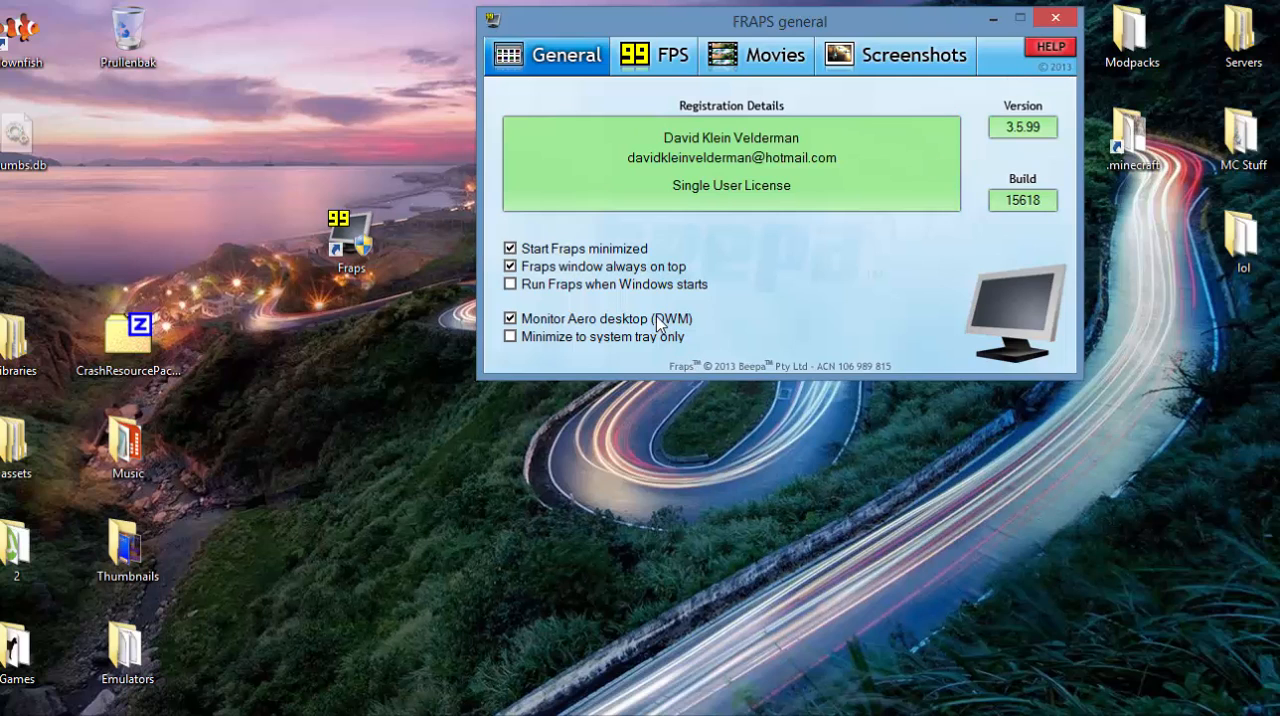
pyautogui.moveTo(652, 304)
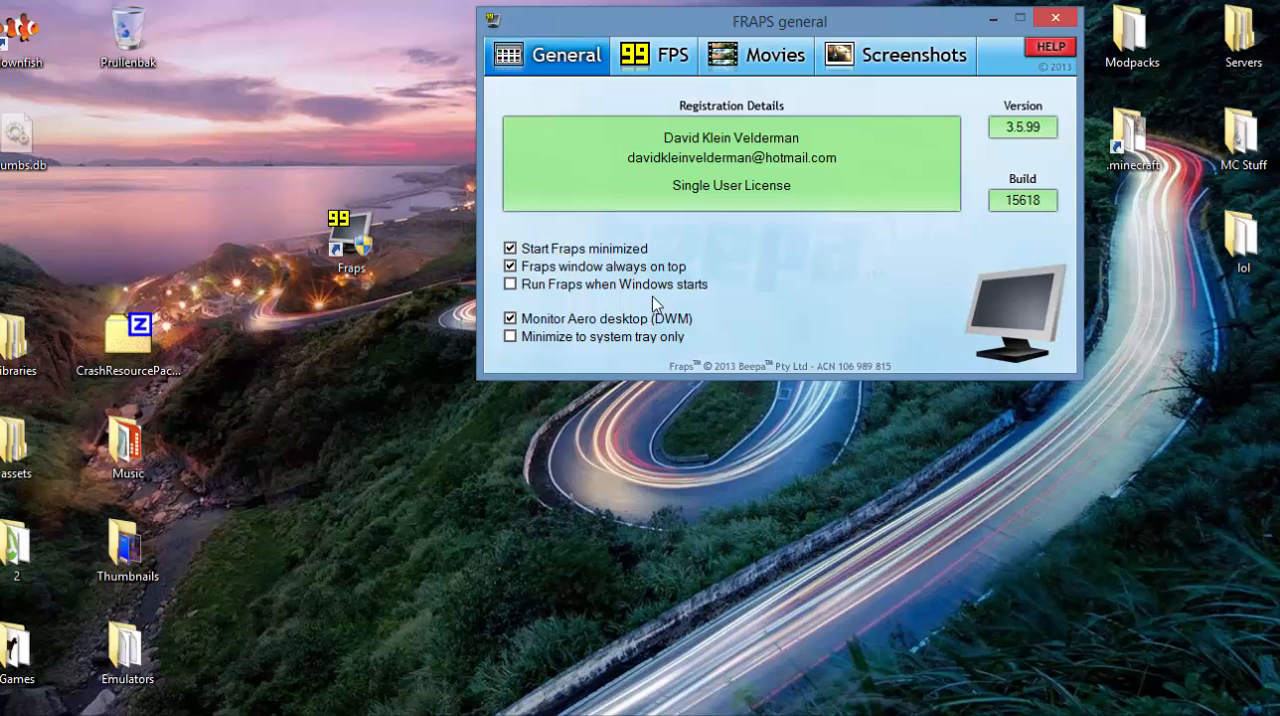
pyautogui.moveTo(644, 316)
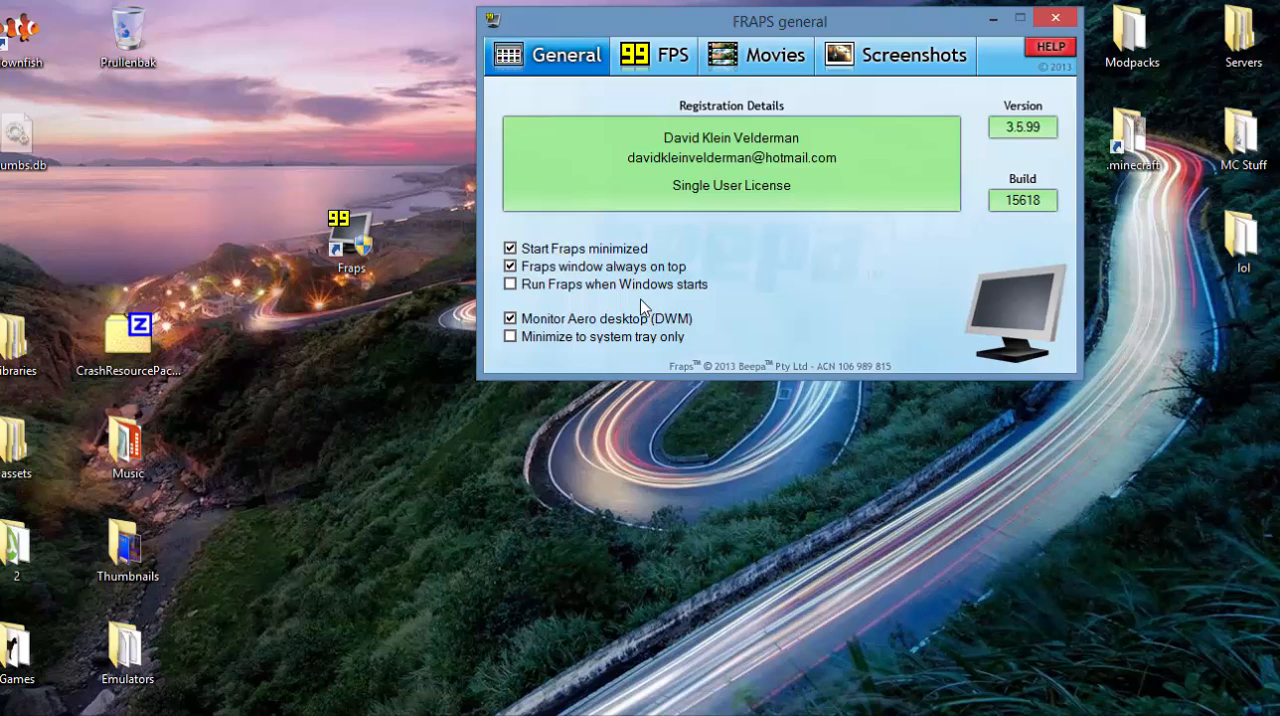
pyautogui.moveTo(636, 316)
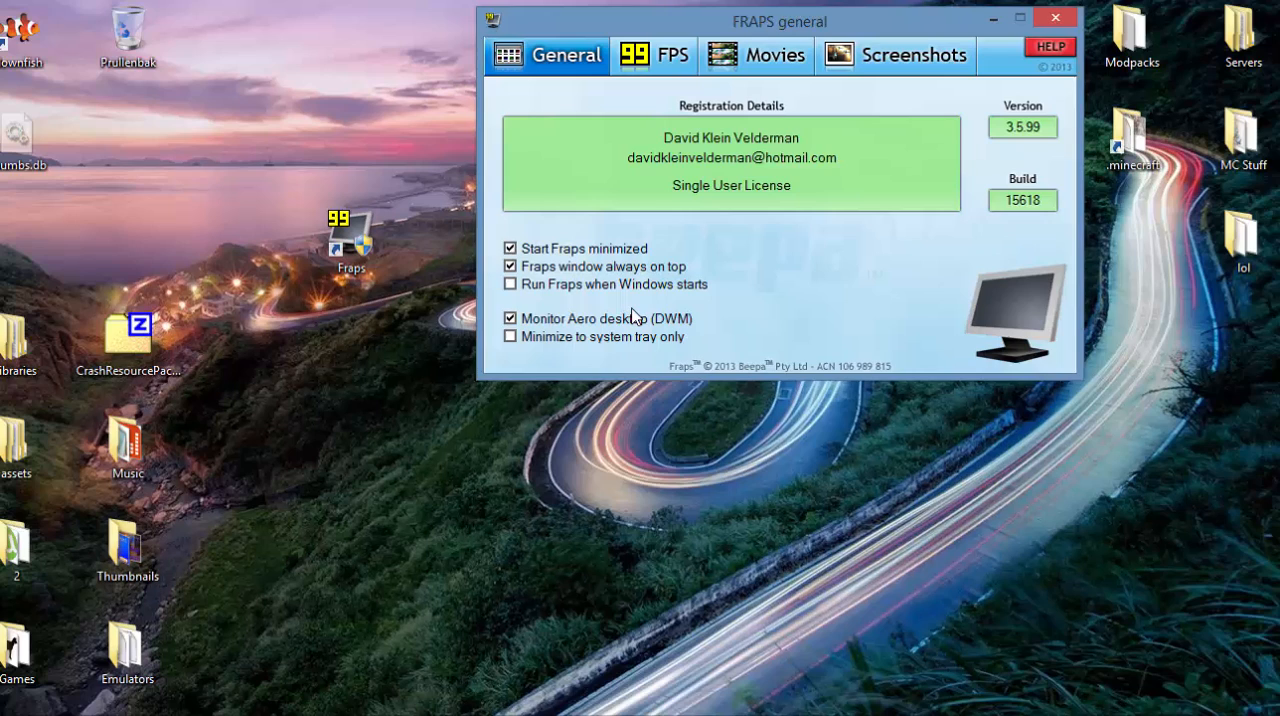
pyautogui.moveTo(584, 348)
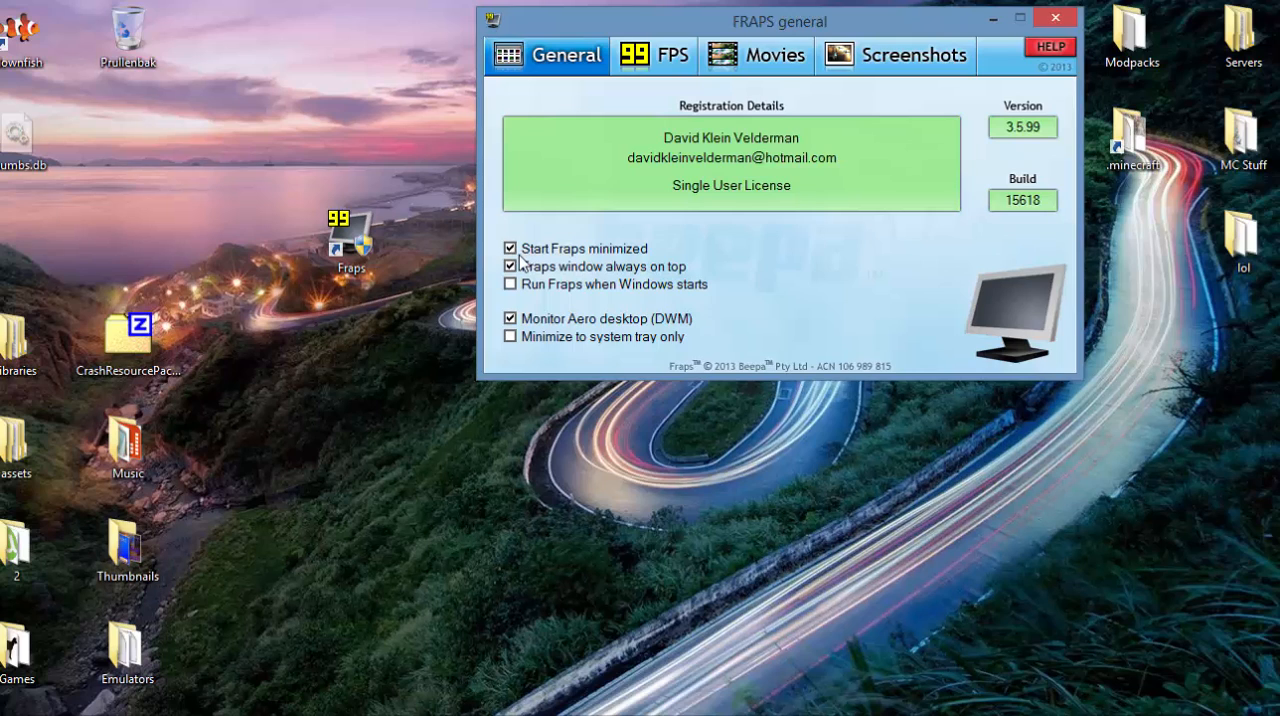
pyautogui.moveTo(570, 268)
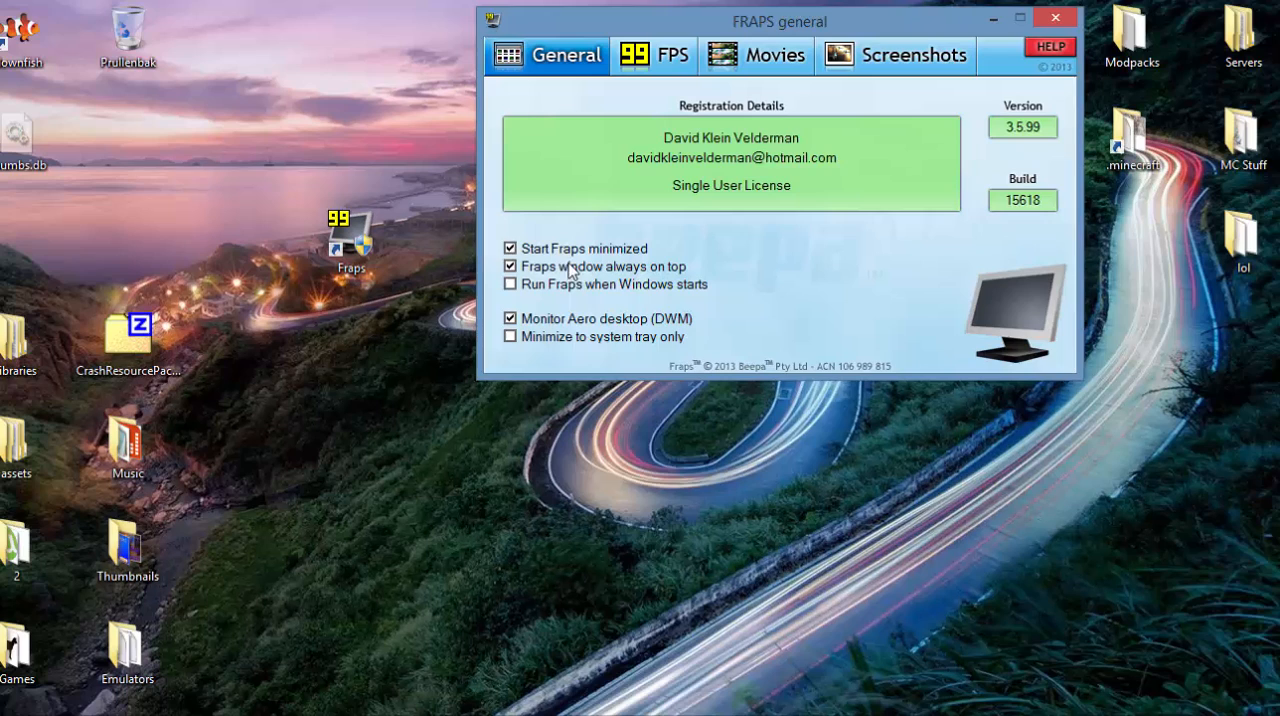
pyautogui.moveTo(640, 434)
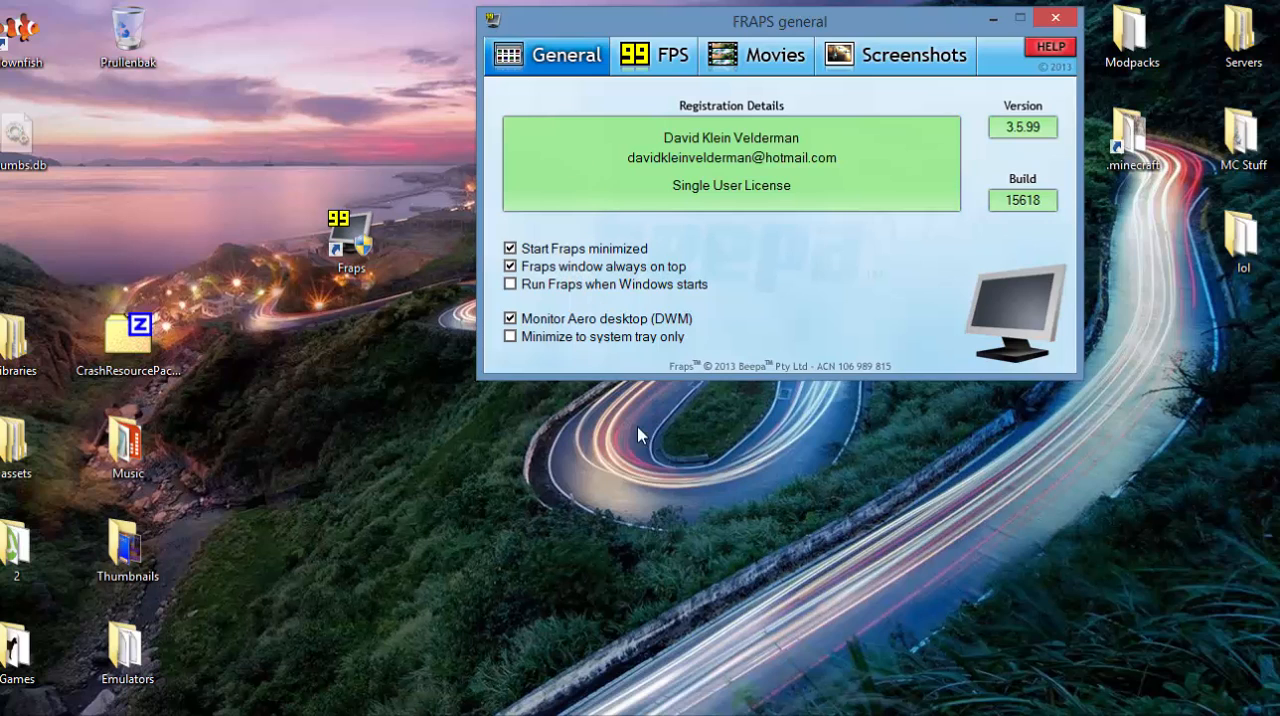
pyautogui.moveTo(530, 284)
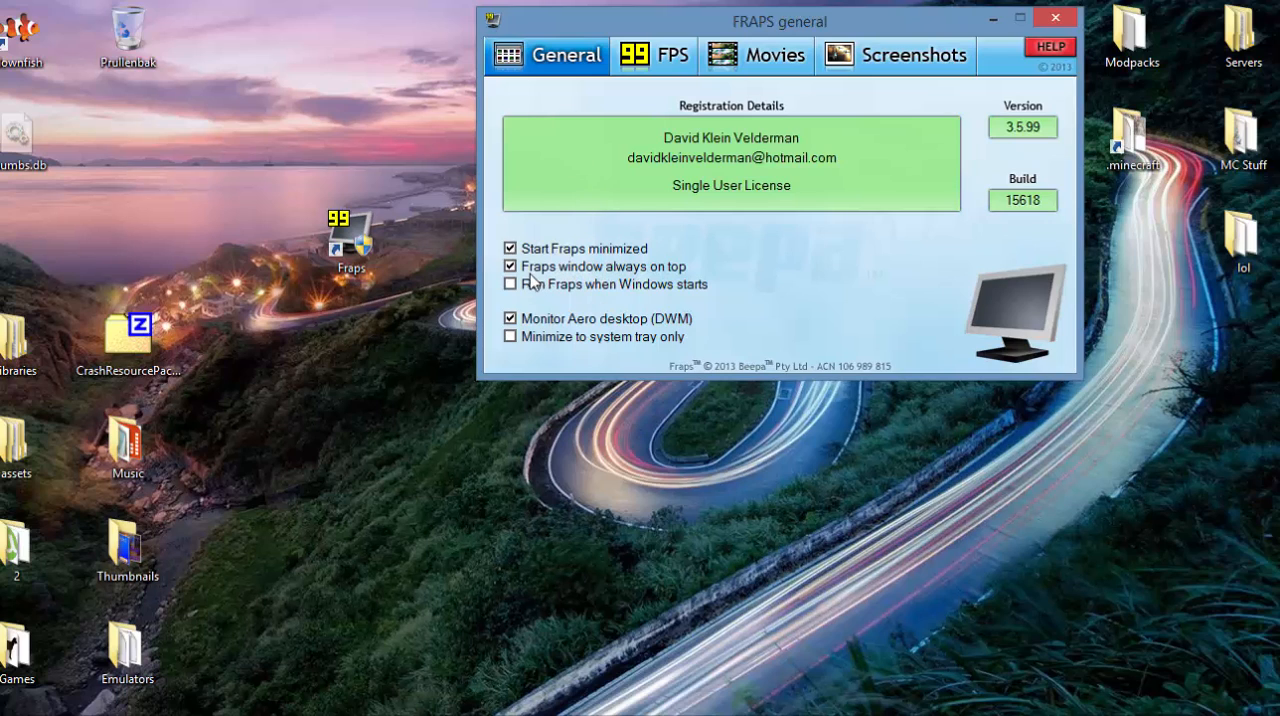
pyautogui.moveTo(598, 270)
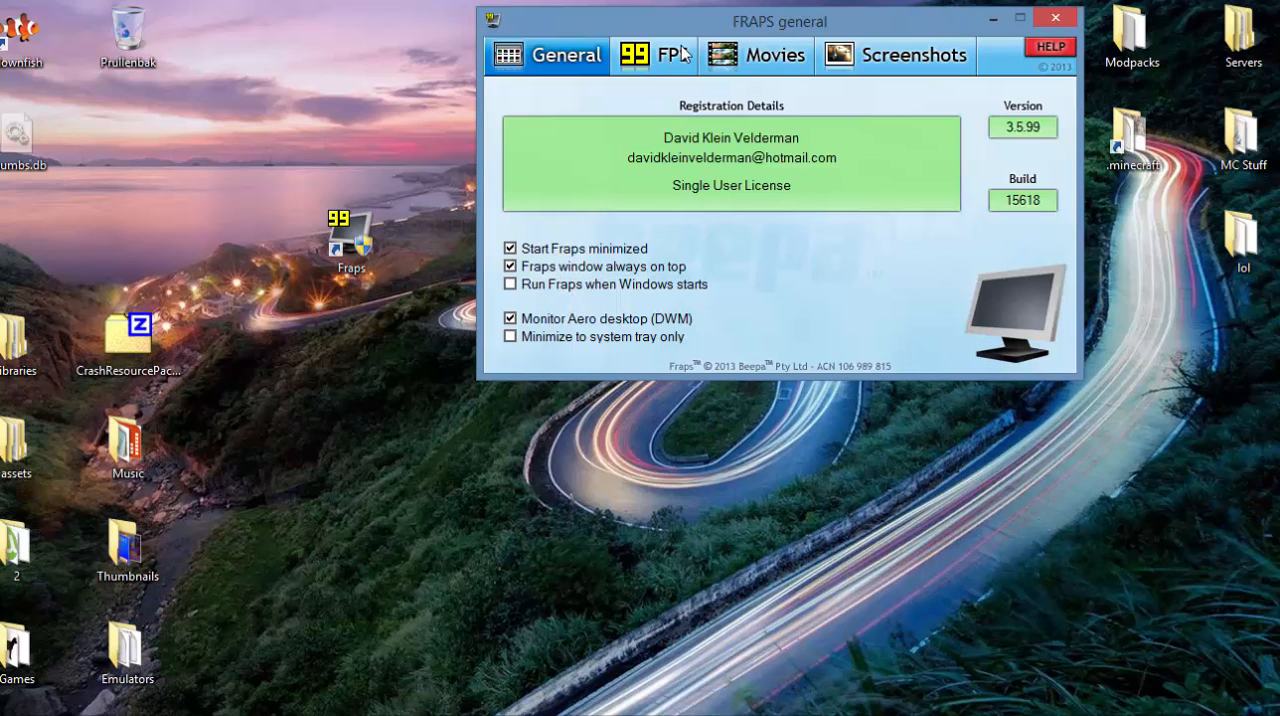
pyautogui.click(654, 56)
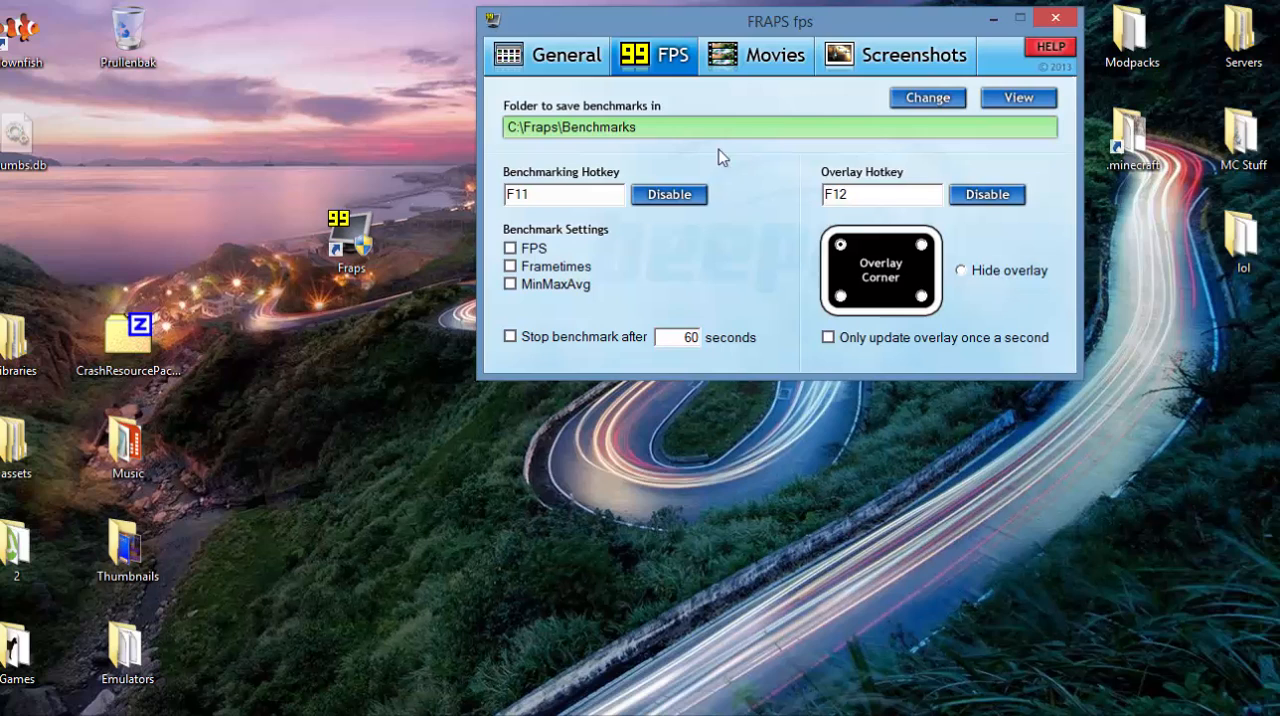
pyautogui.moveTo(630, 104)
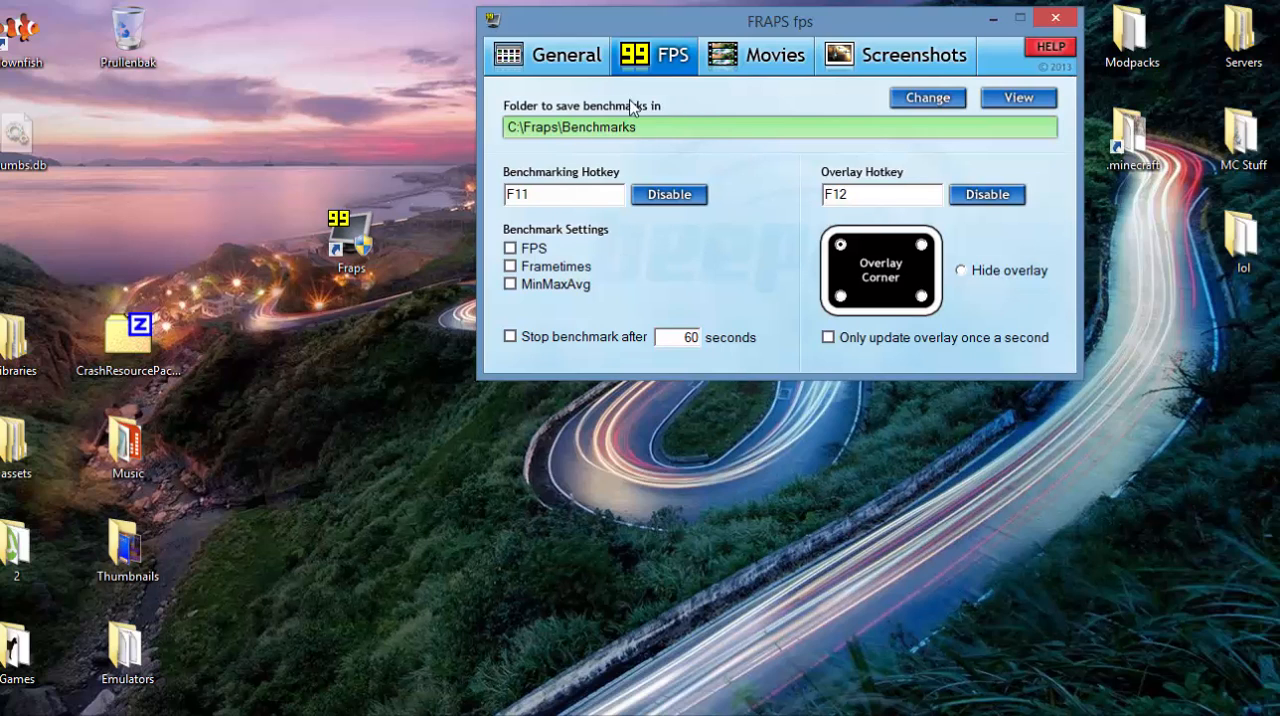
pyautogui.moveTo(776, 210)
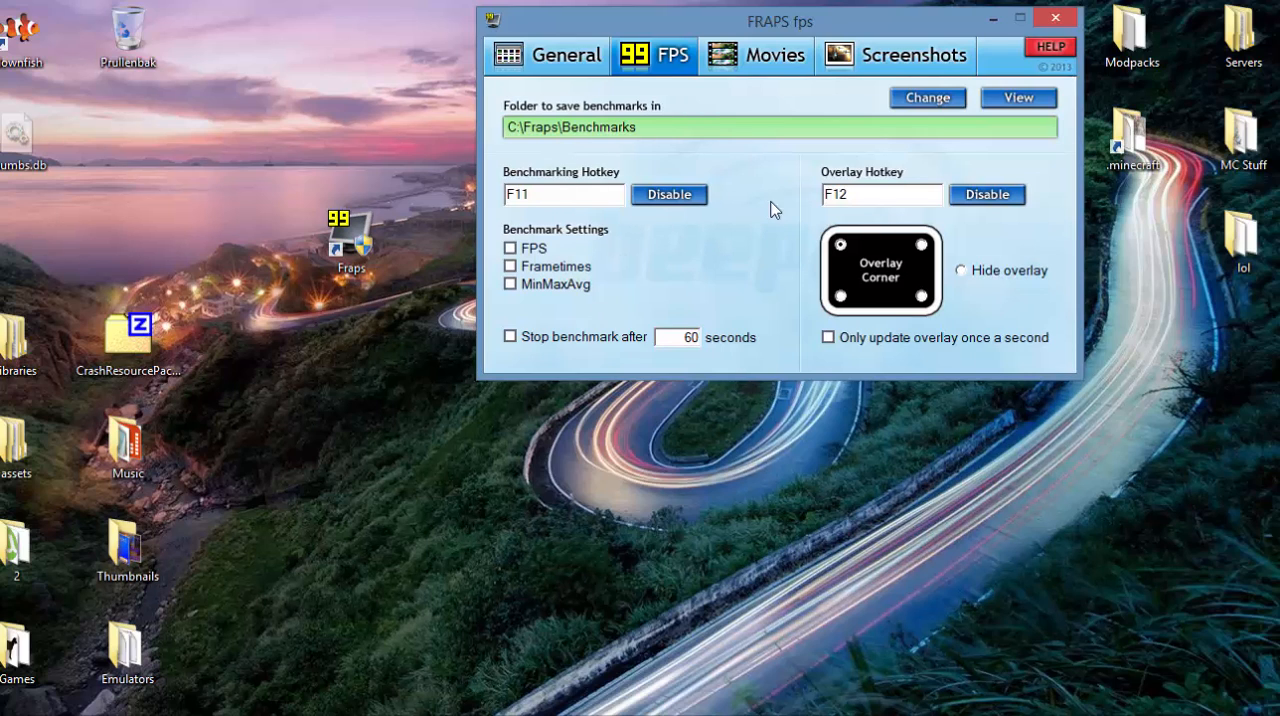
pyautogui.click(756, 56)
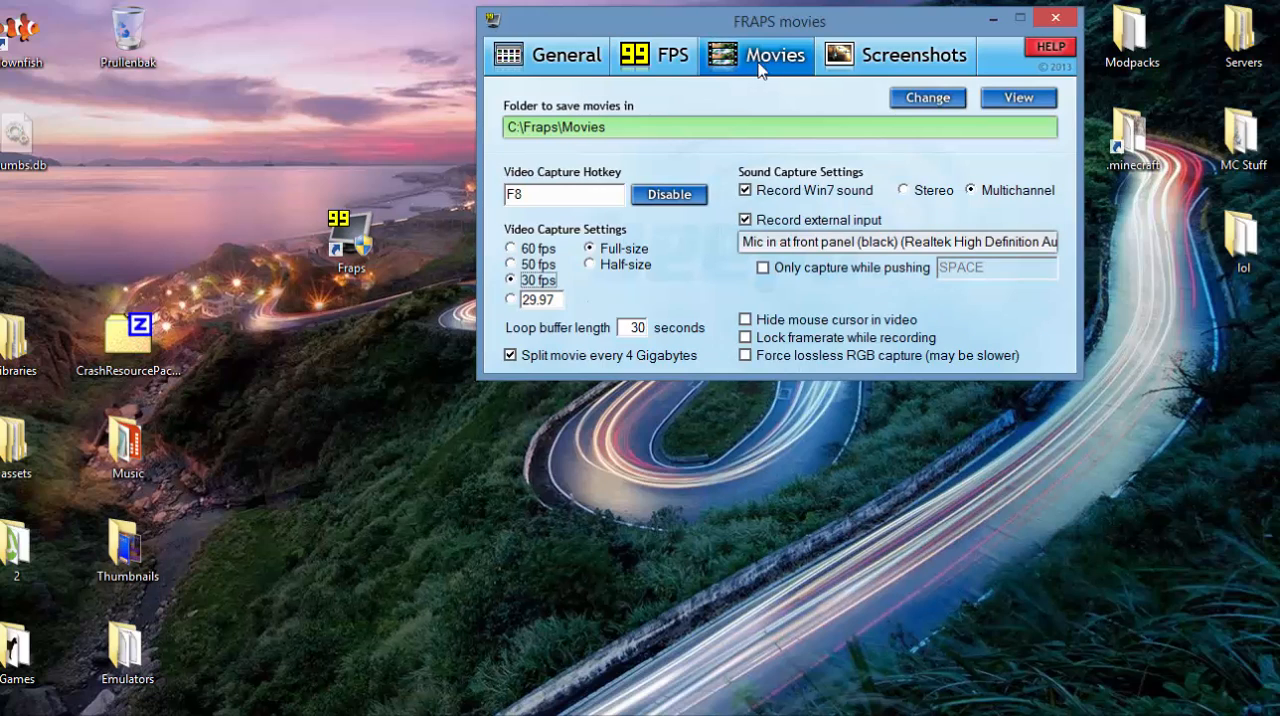
pyautogui.moveTo(572, 216)
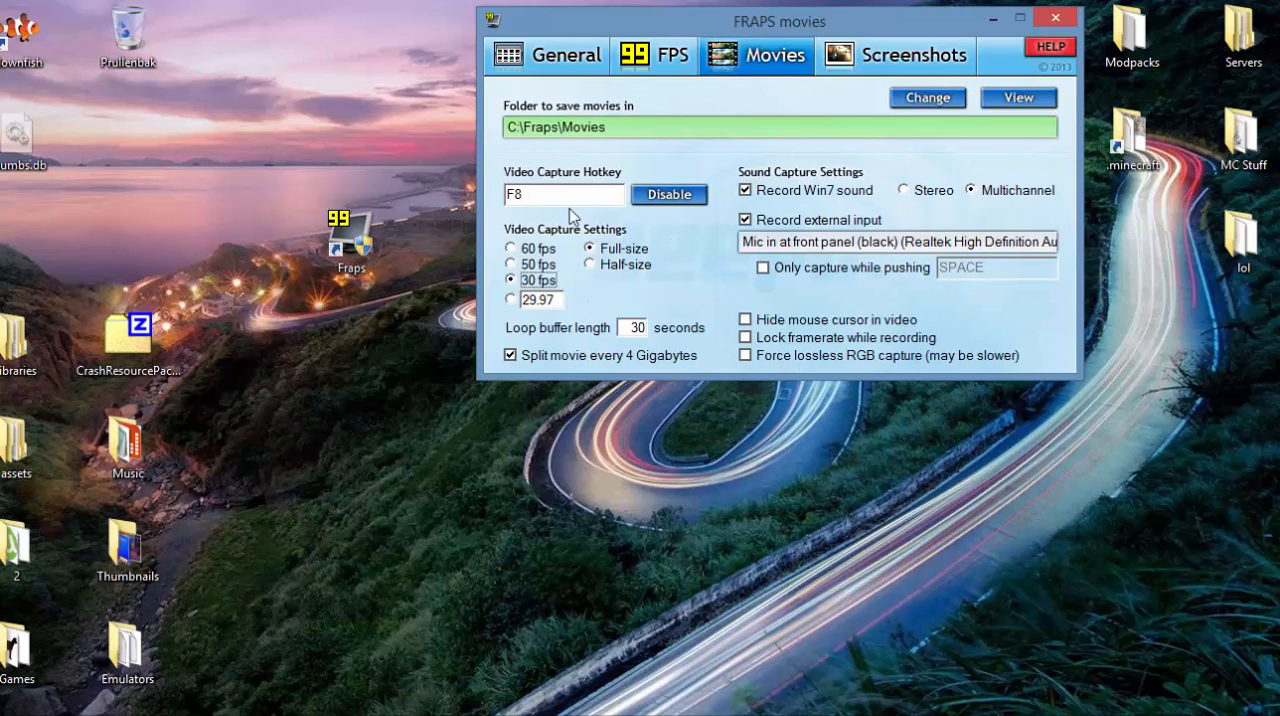
pyautogui.moveTo(652, 228)
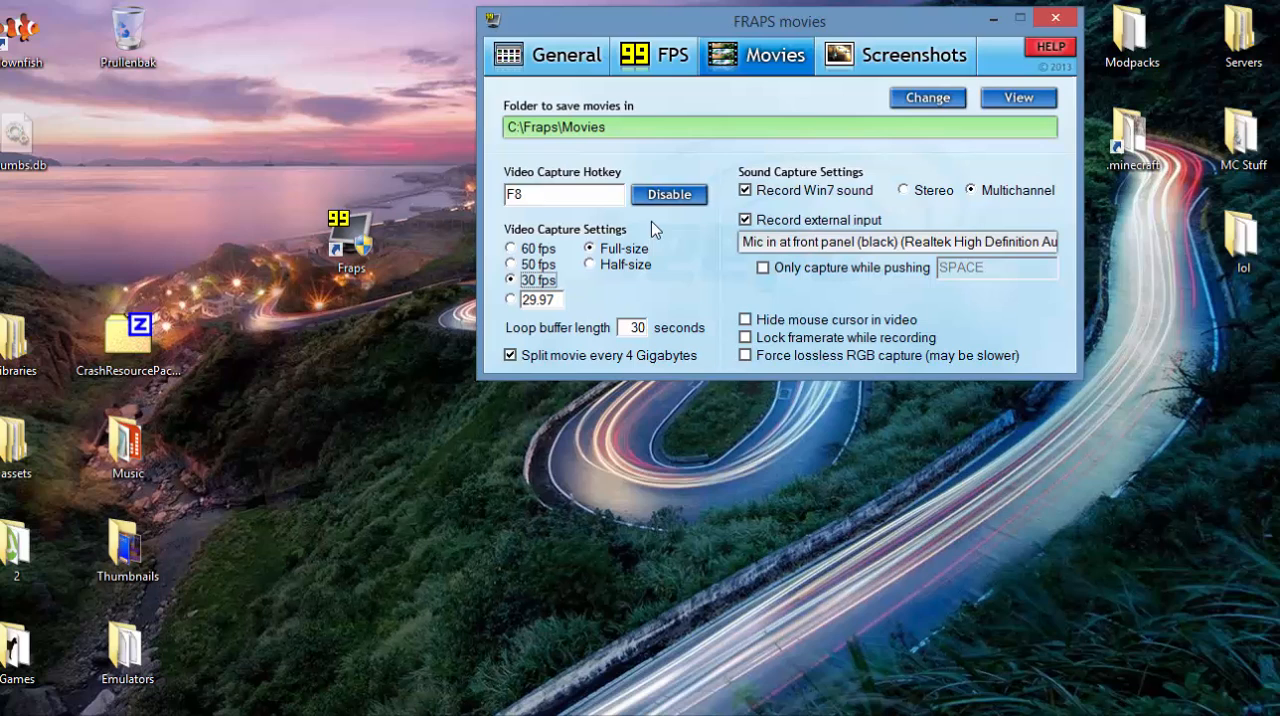
pyautogui.moveTo(682, 168)
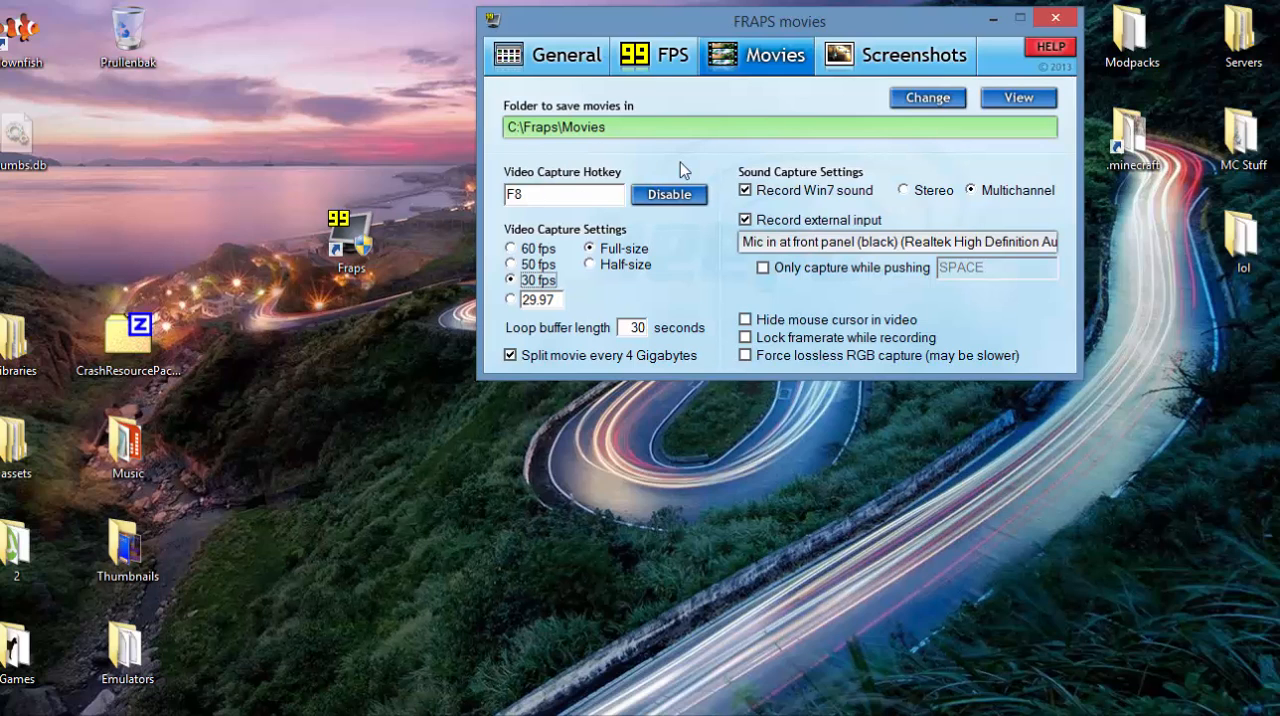
pyautogui.moveTo(622, 212)
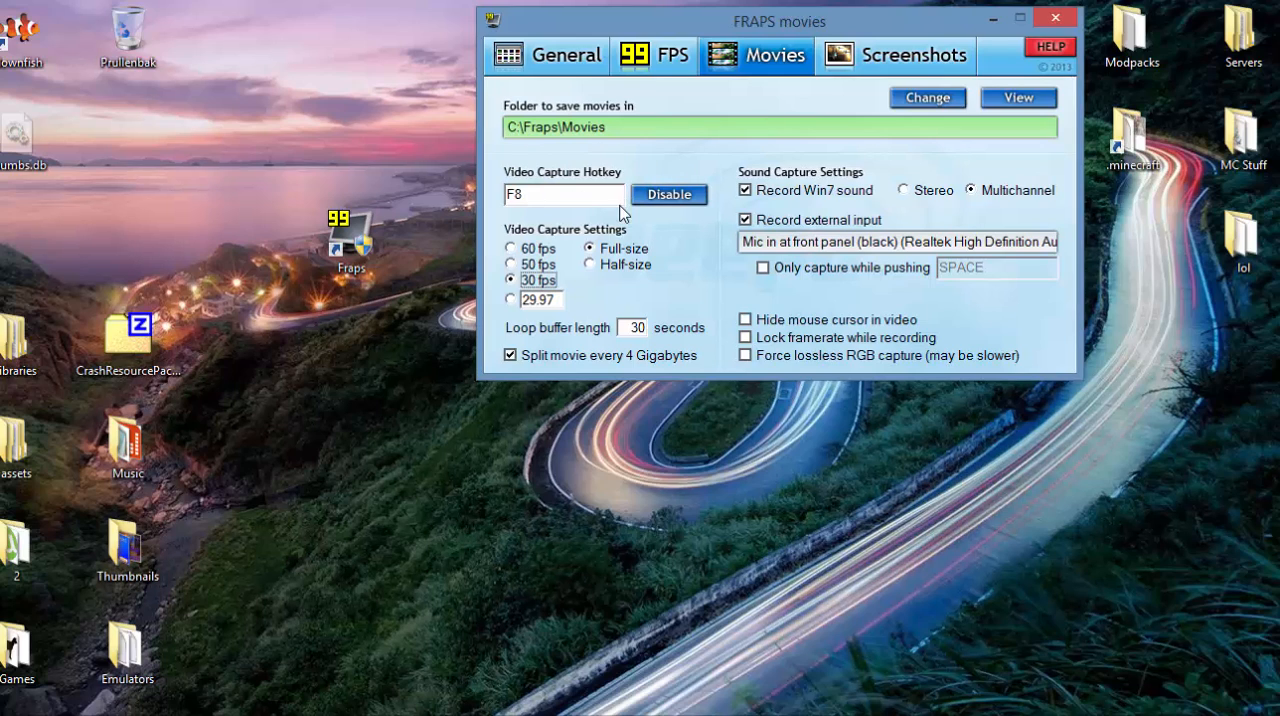
pyautogui.moveTo(576, 252)
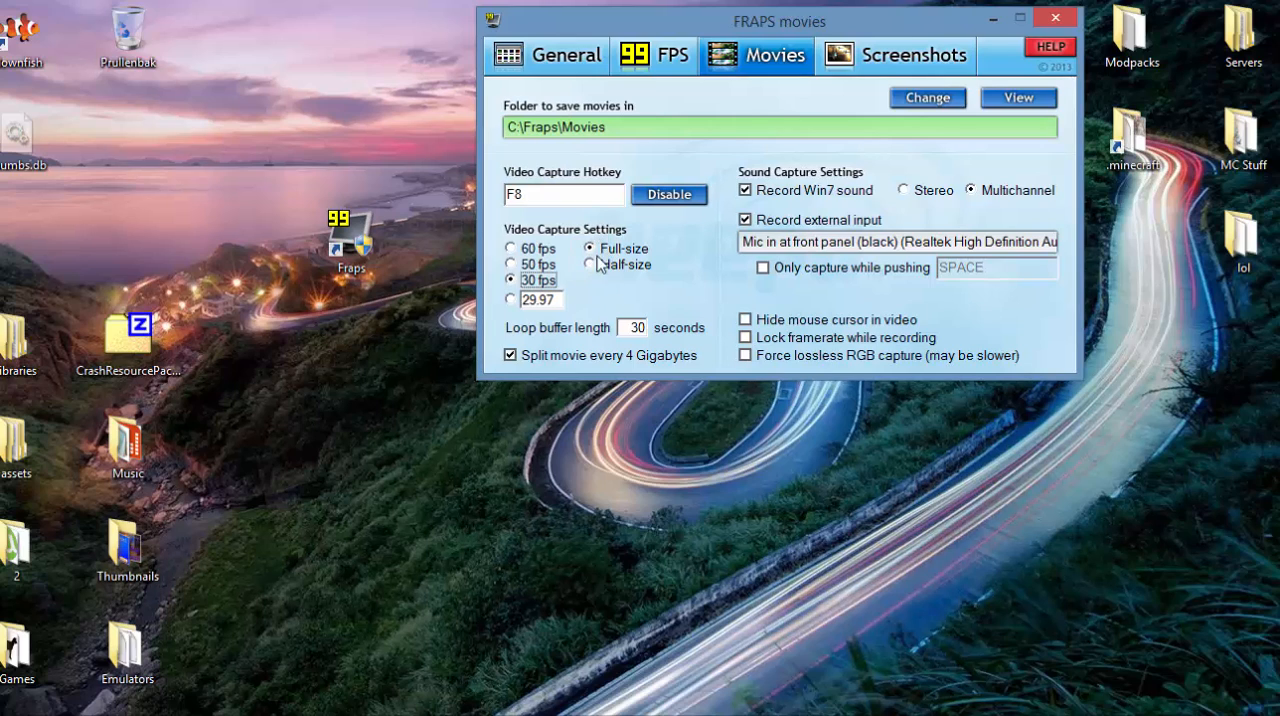
pyautogui.moveTo(902, 272)
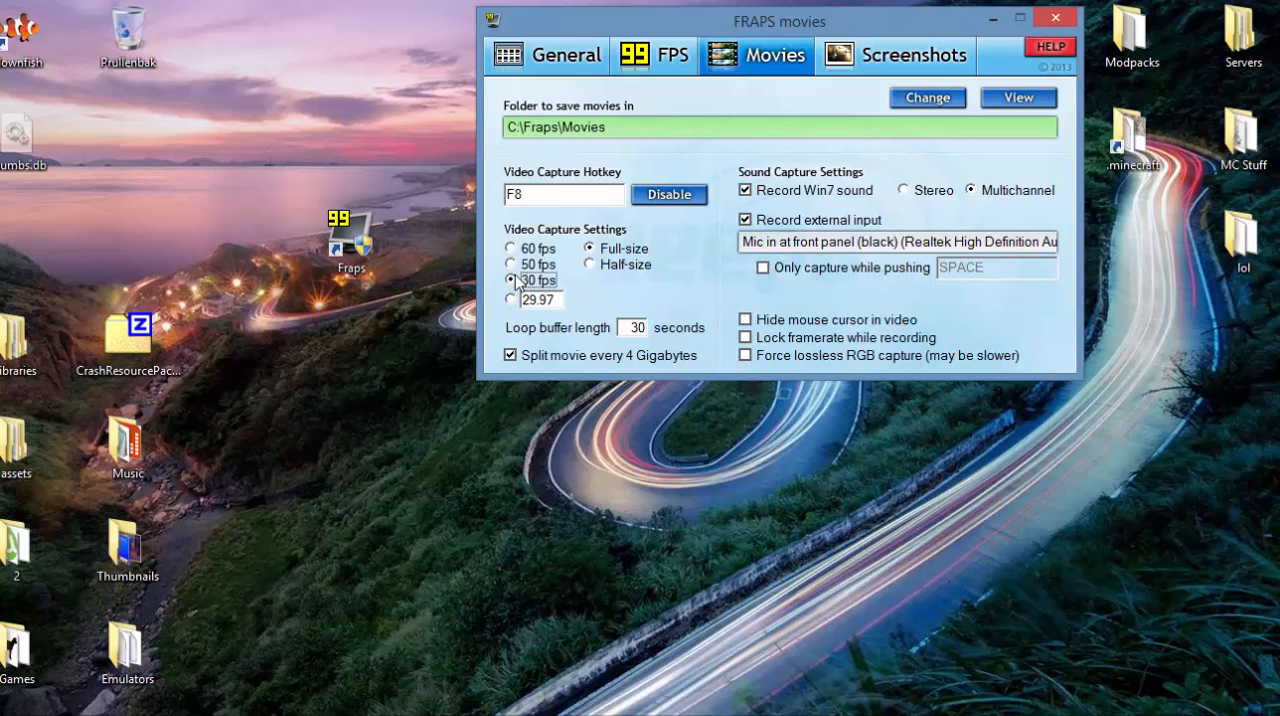
pyautogui.moveTo(492, 296)
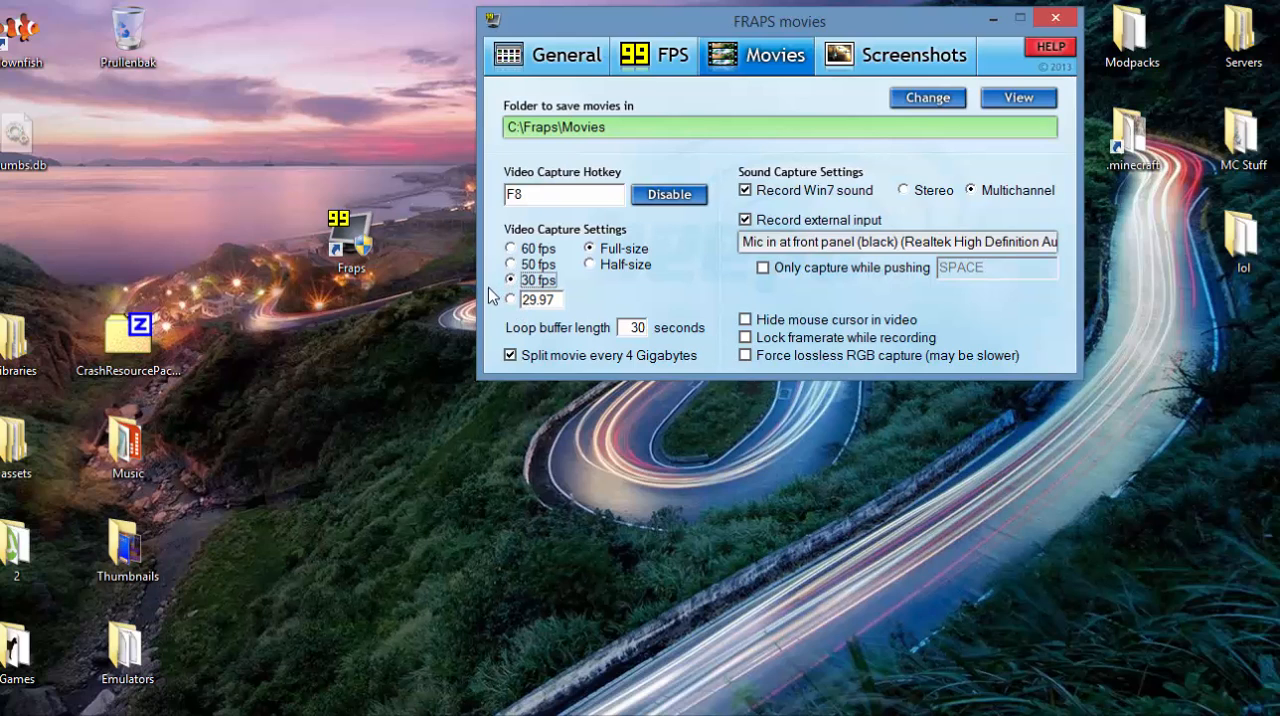
pyautogui.moveTo(470, 310)
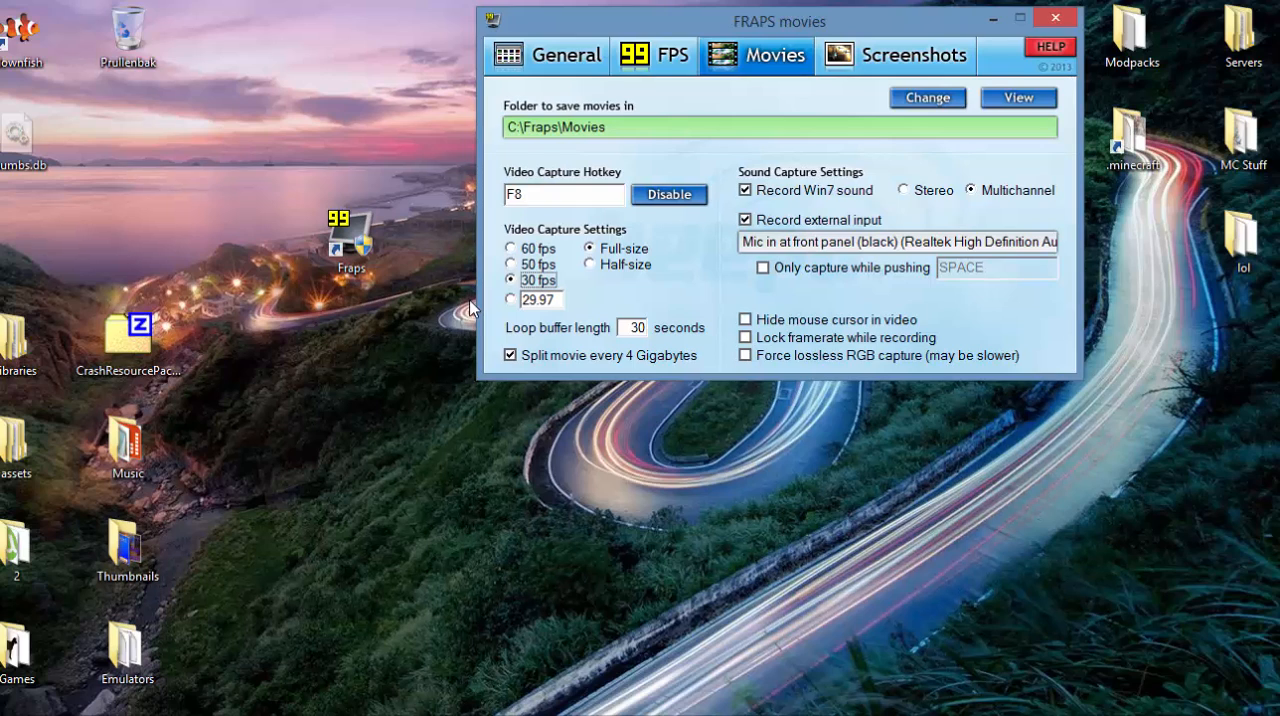
pyautogui.moveTo(500, 304)
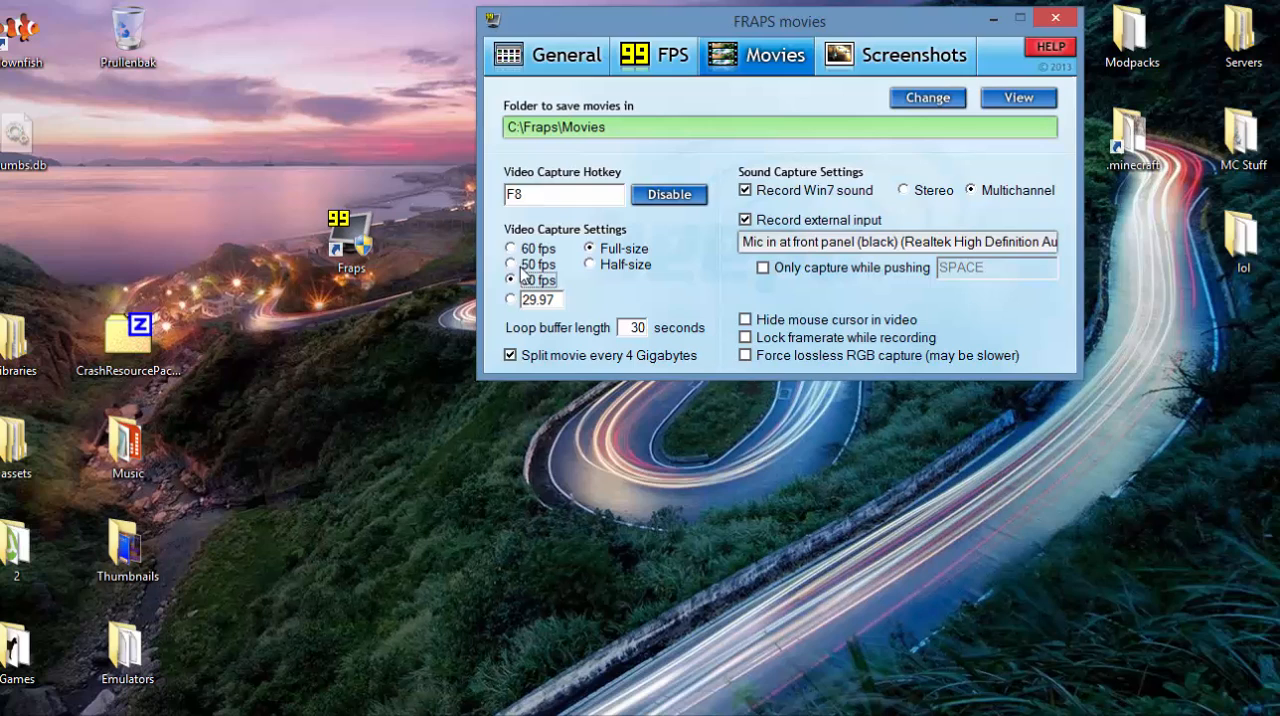
pyautogui.click(512, 280)
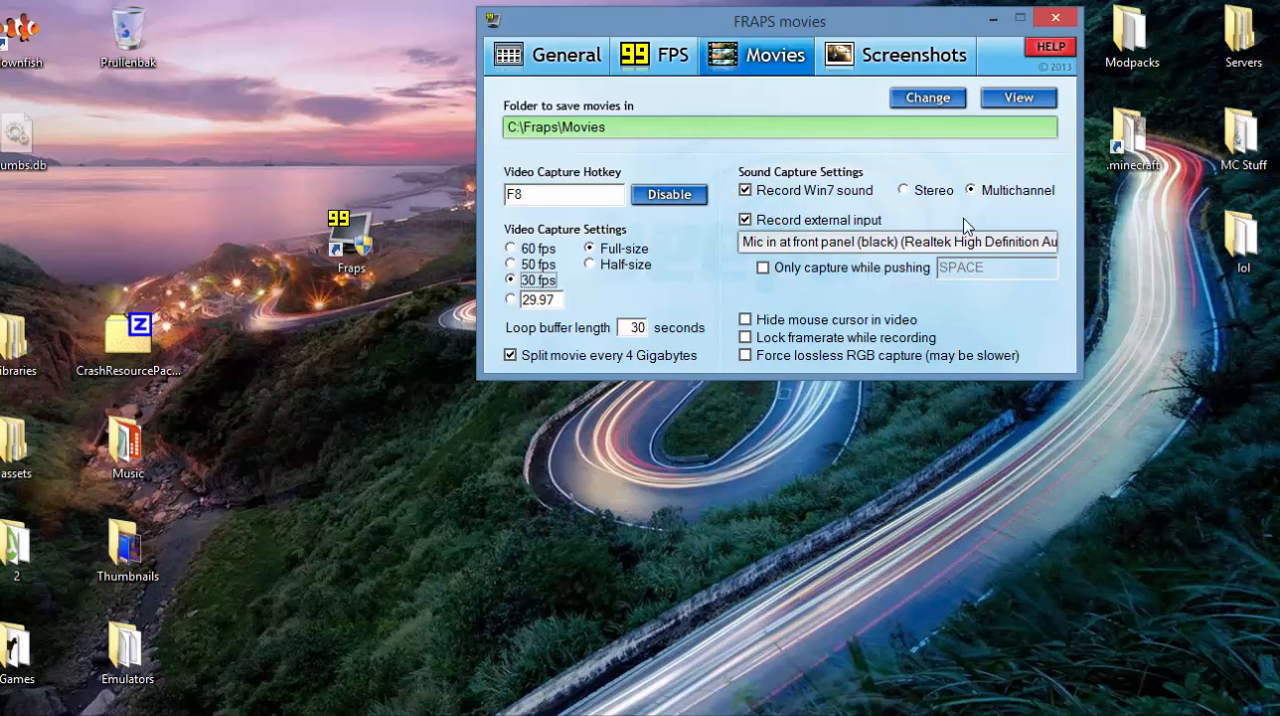
pyautogui.moveTo(836, 190)
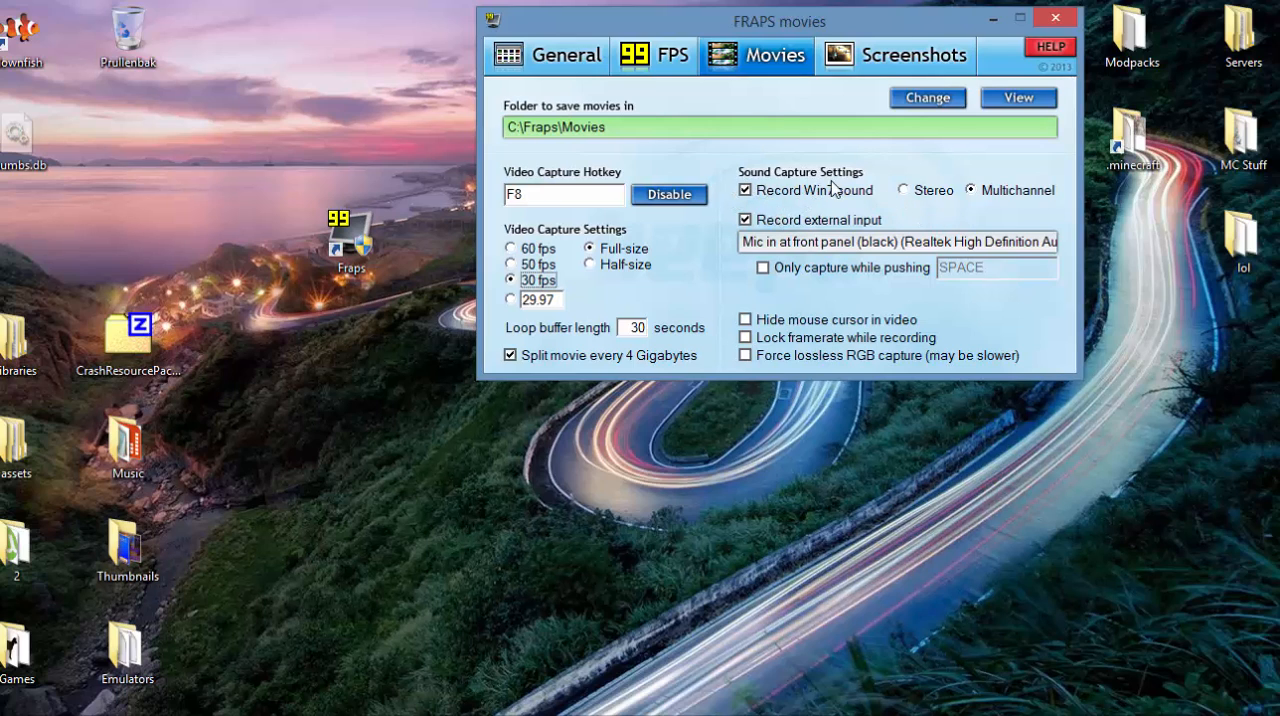
pyautogui.moveTo(892, 204)
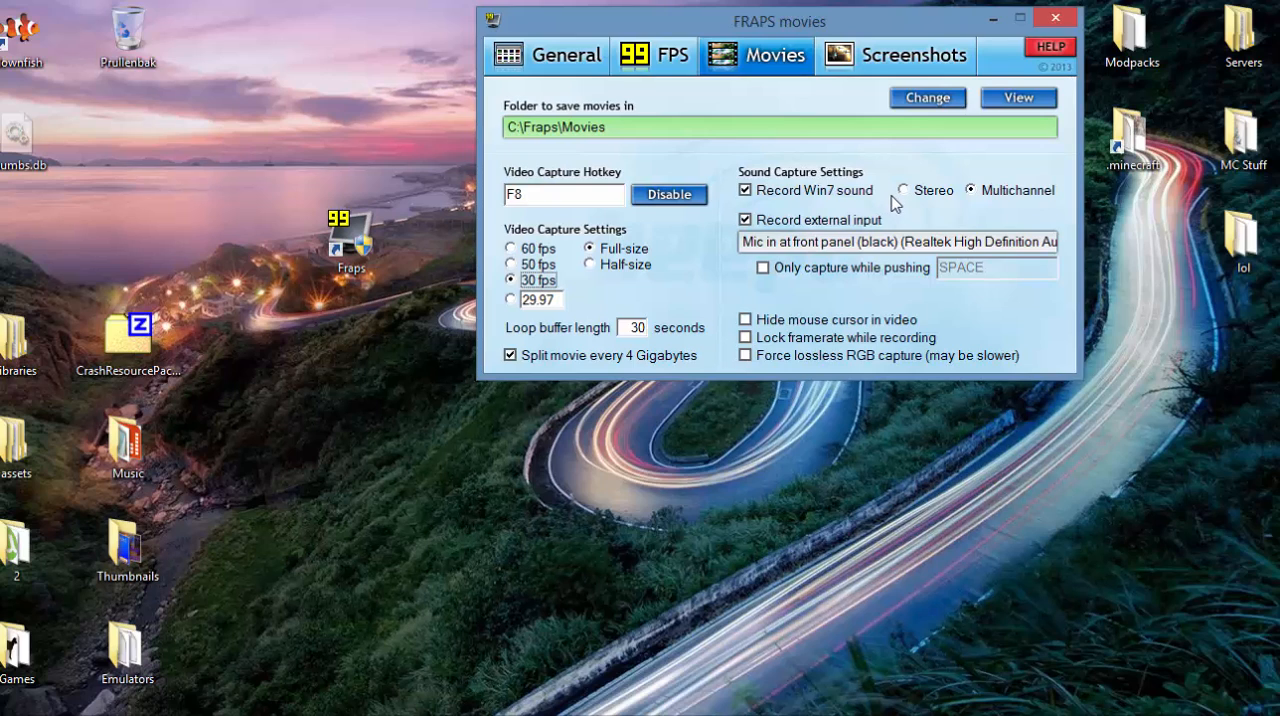
pyautogui.moveTo(984, 216)
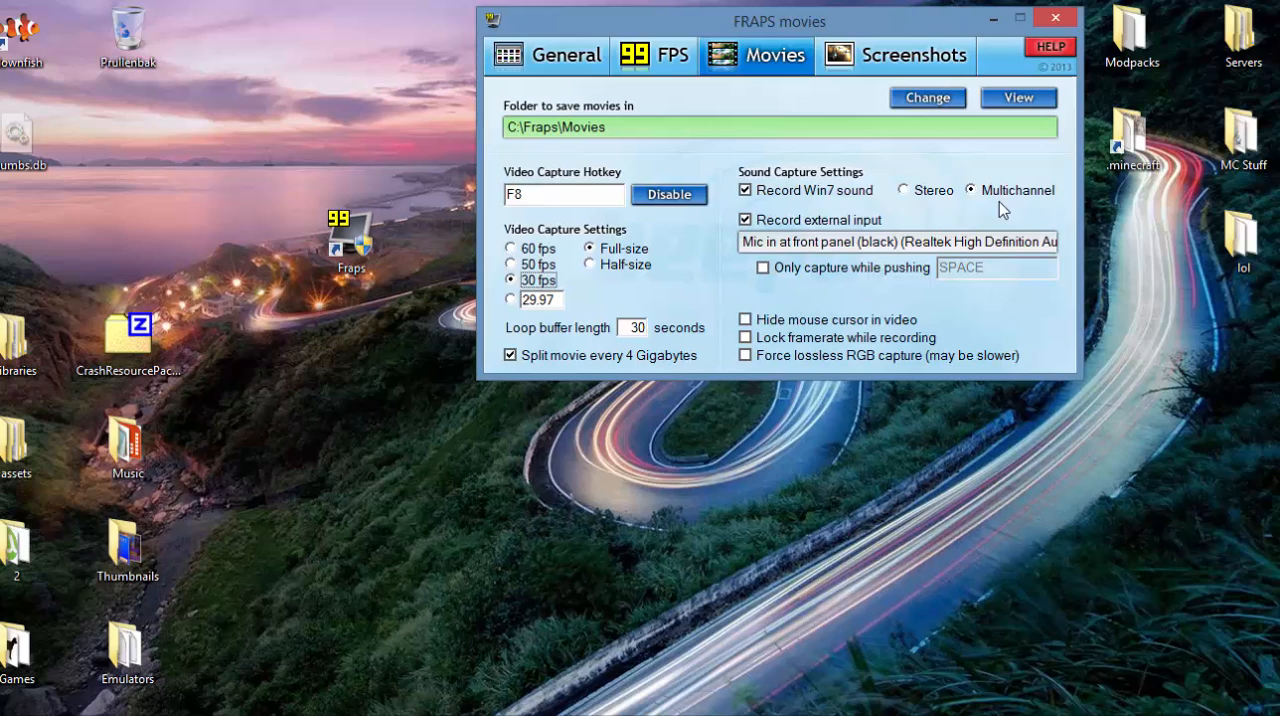
pyautogui.moveTo(876, 218)
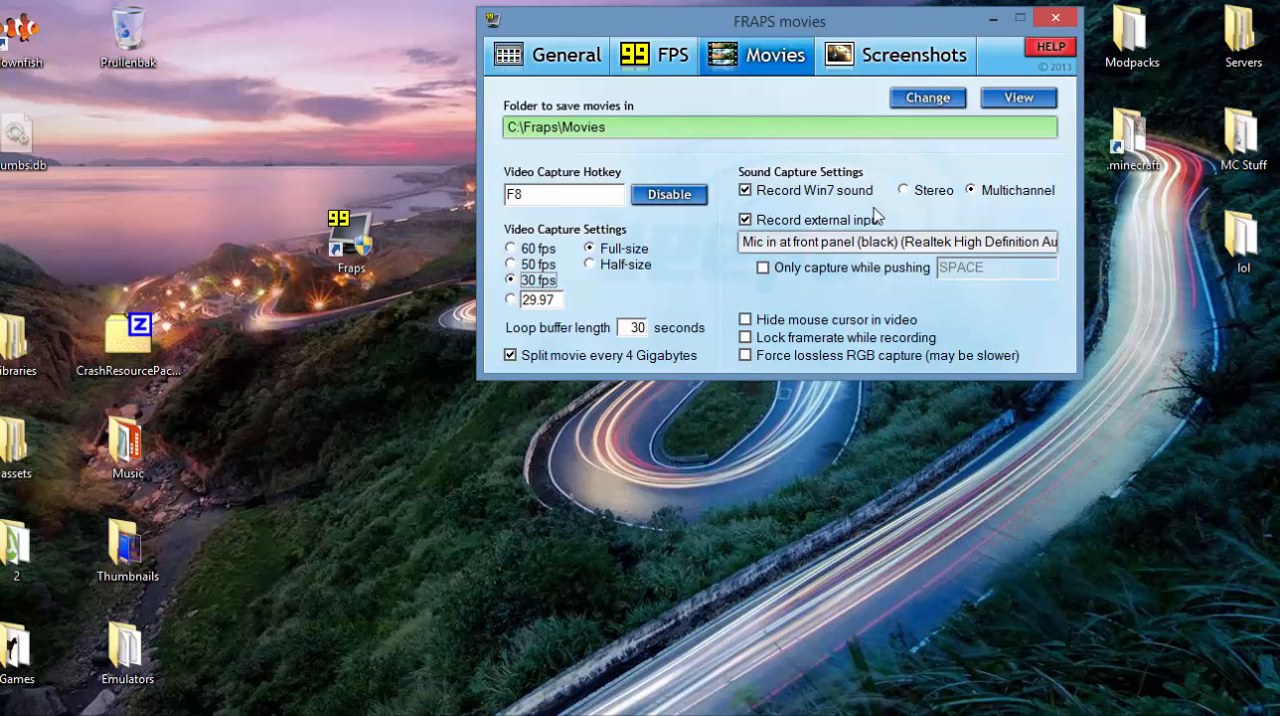
pyautogui.moveTo(766, 262)
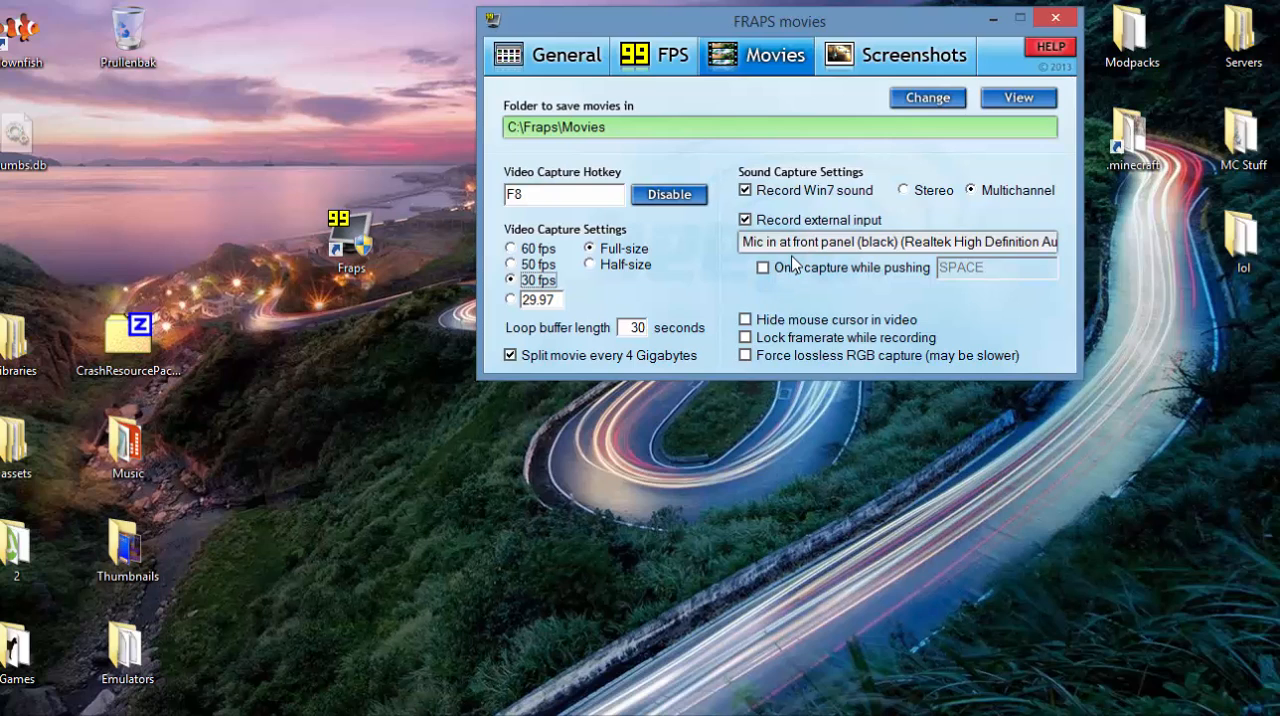
pyautogui.moveTo(996, 304)
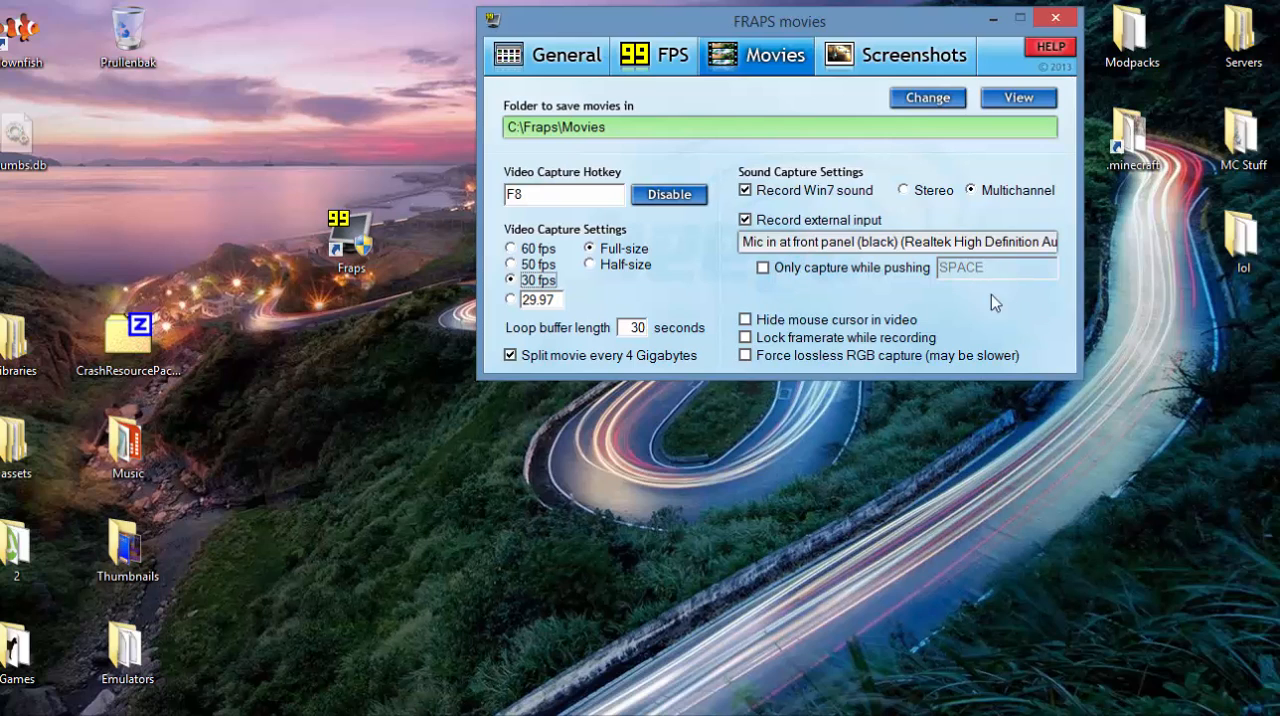
pyautogui.moveTo(826, 292)
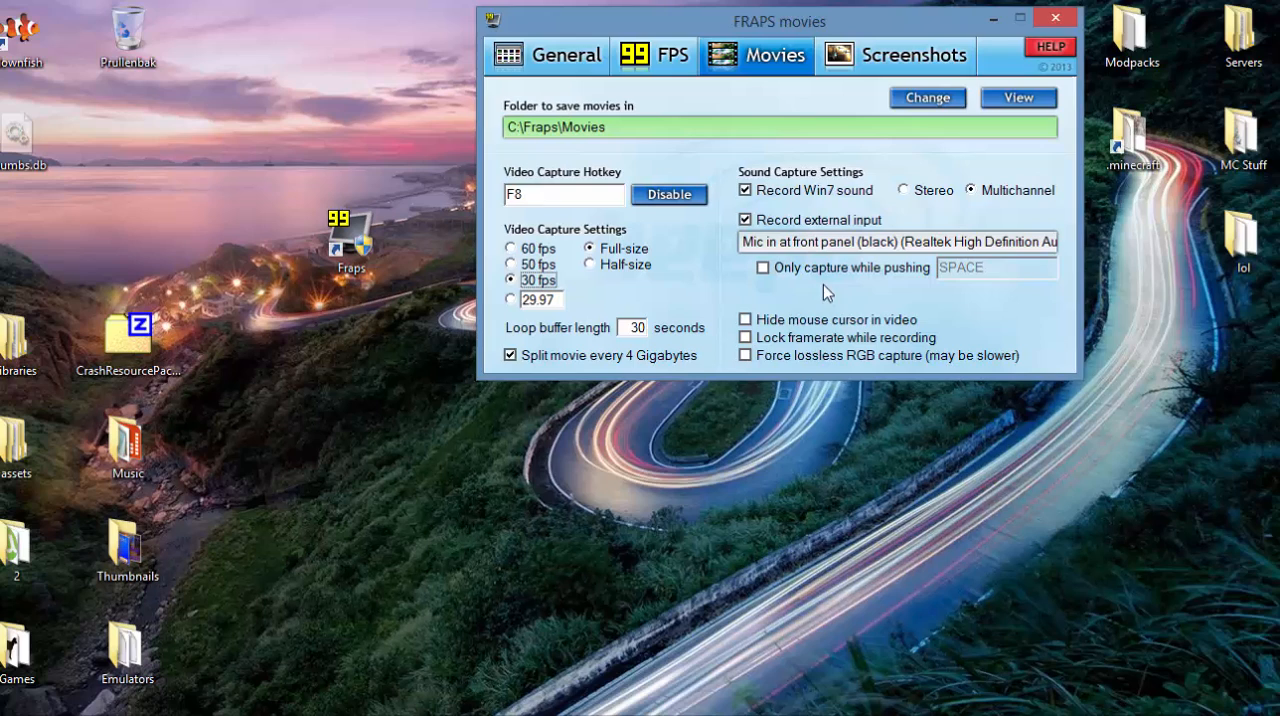
pyautogui.moveTo(776, 330)
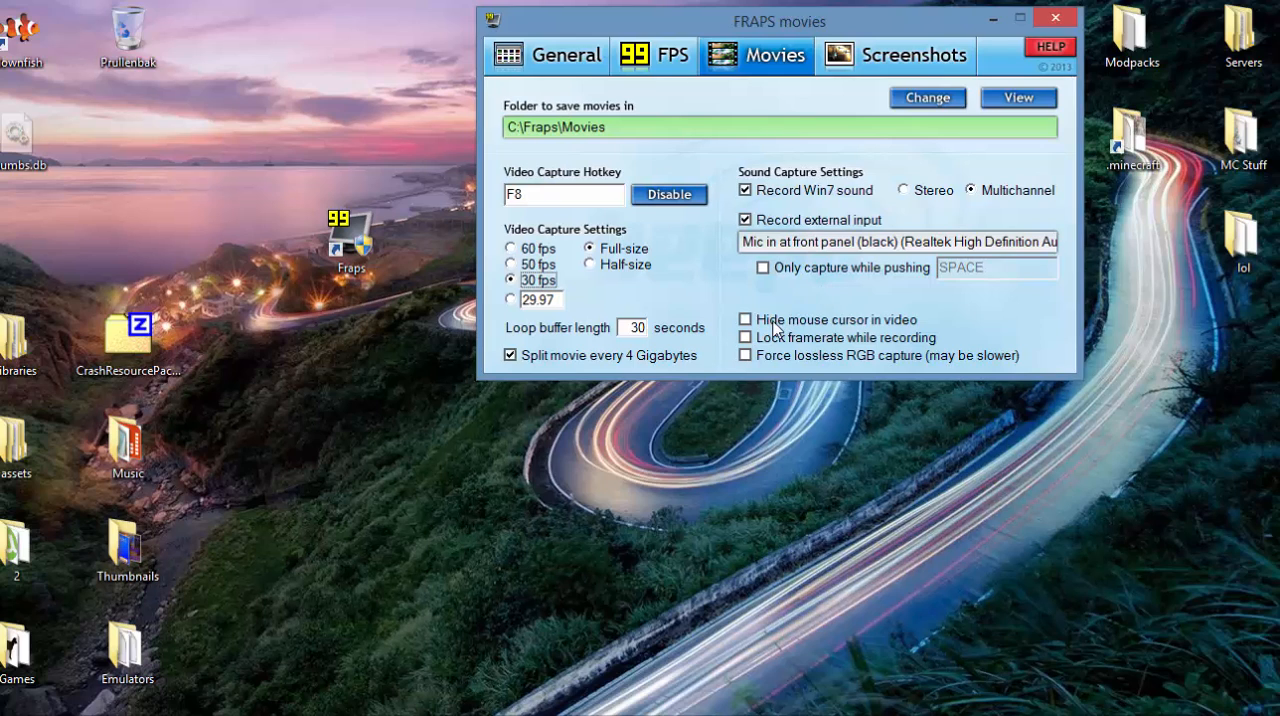
pyautogui.moveTo(820, 330)
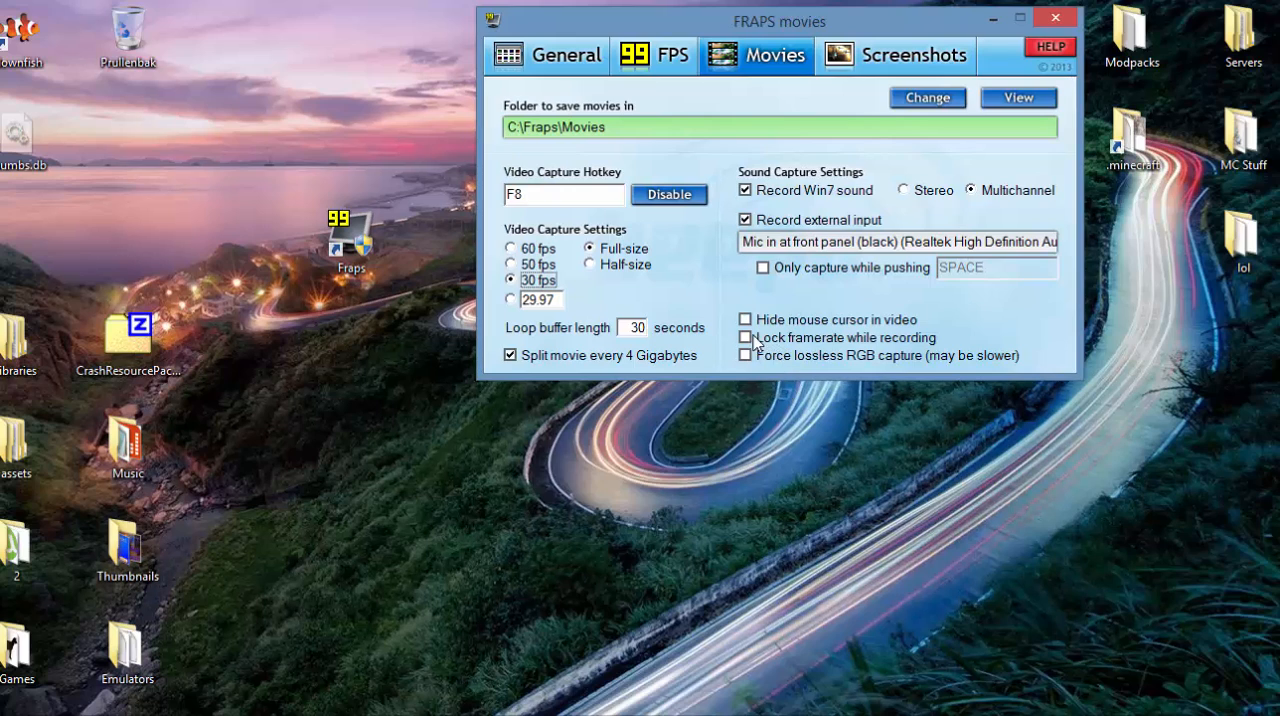
pyautogui.moveTo(862, 76)
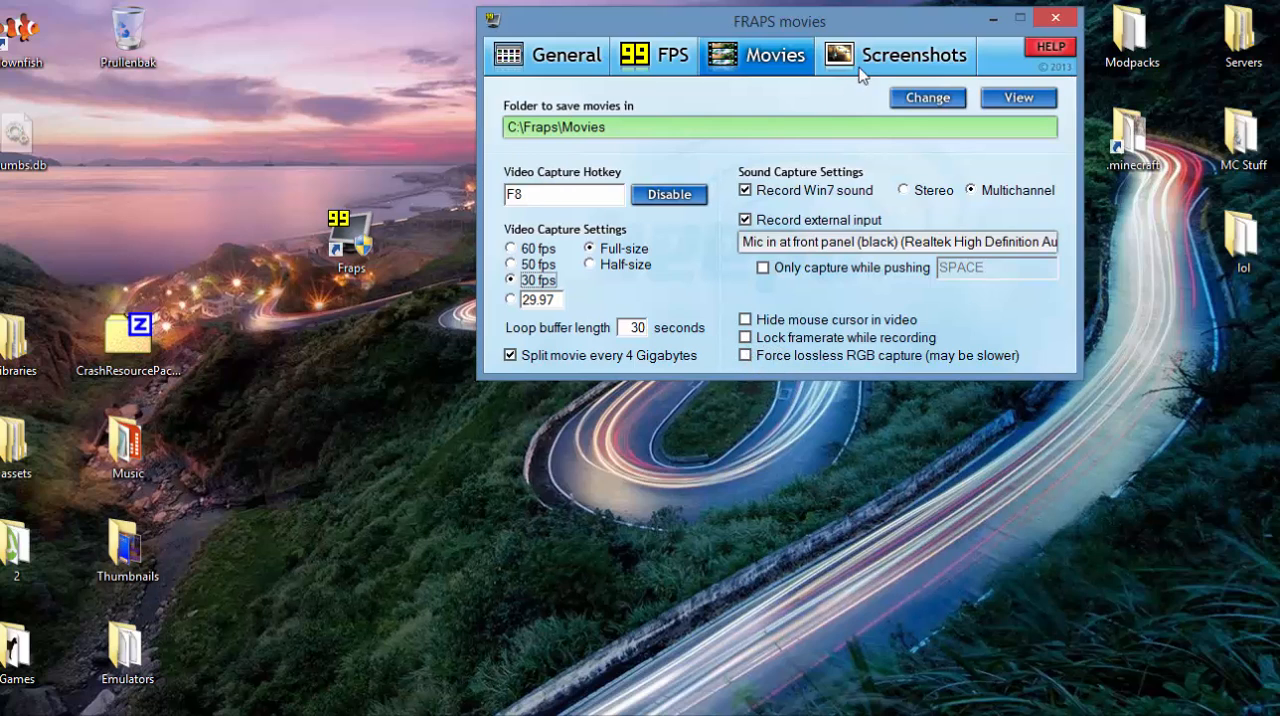
# Step: Show the Screenshots settings with the C:\Fraps\Screenshots folder and F10 hotkey
pyautogui.click(896, 56)
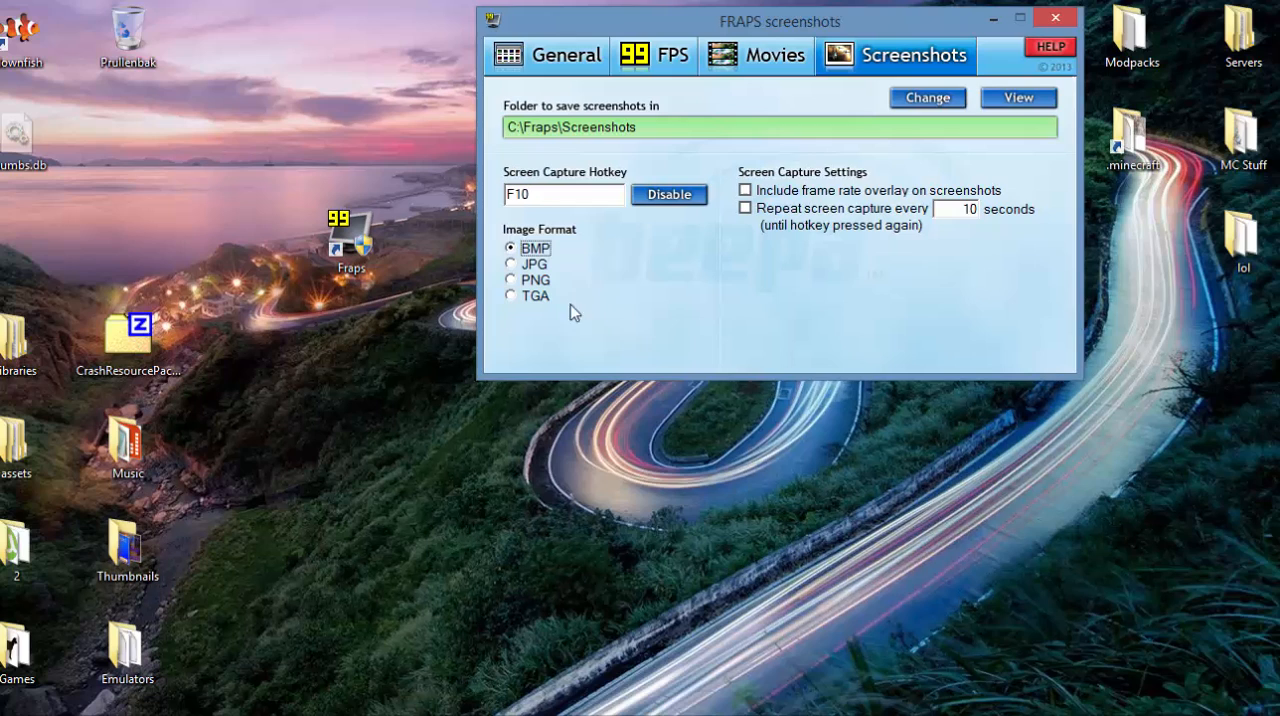
pyautogui.moveTo(618, 212)
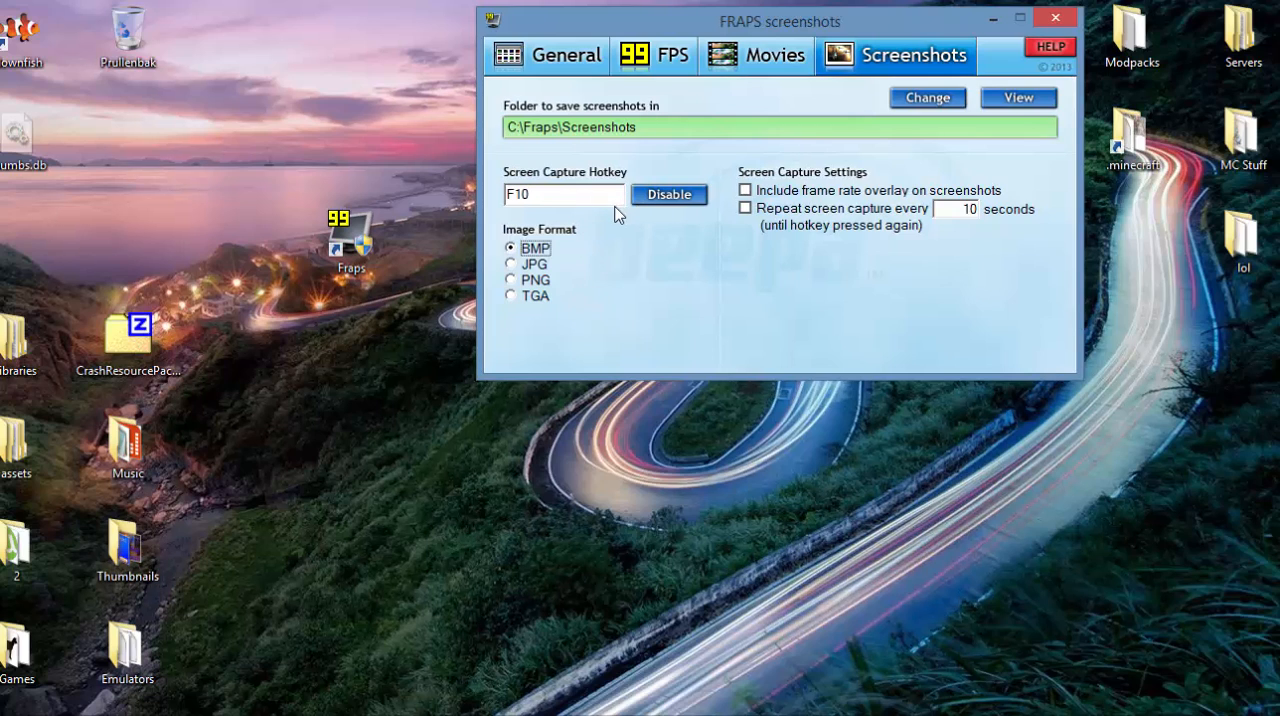
pyautogui.moveTo(738, 134)
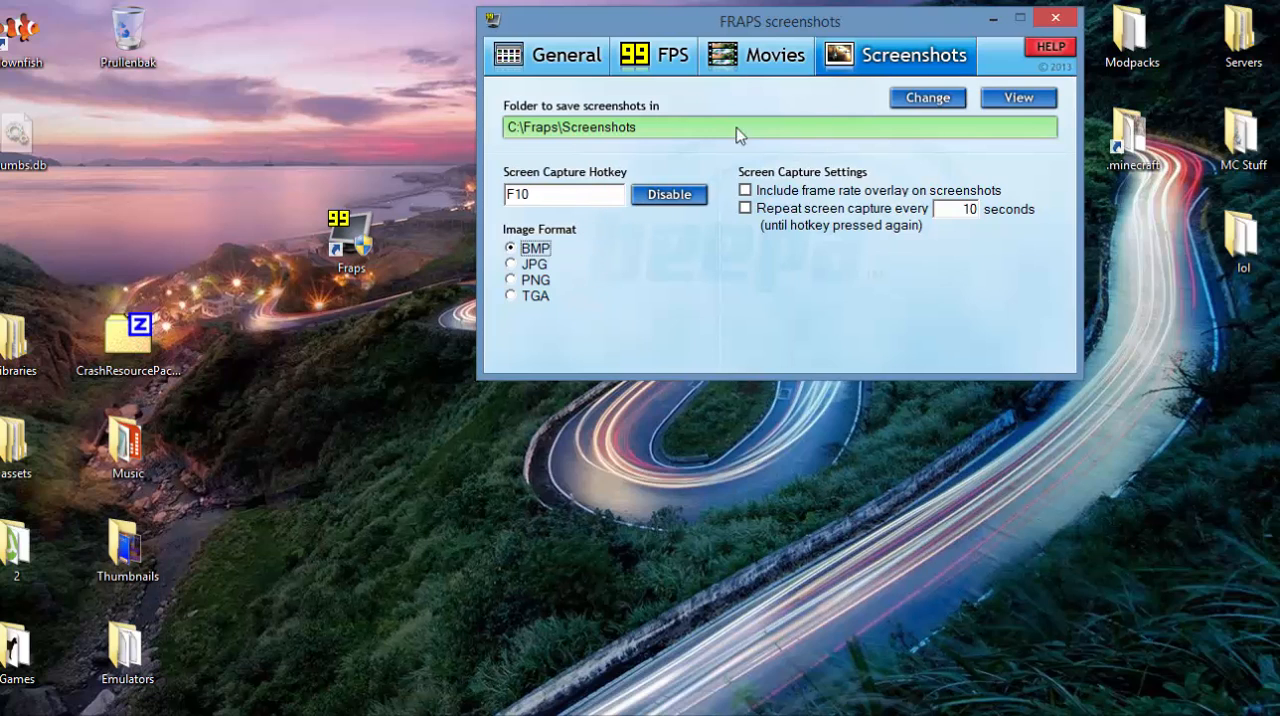
# Step: Return to the Movies settings with the C:\Fraps\Movies folder and F8 hotkey
pyautogui.click(756, 56)
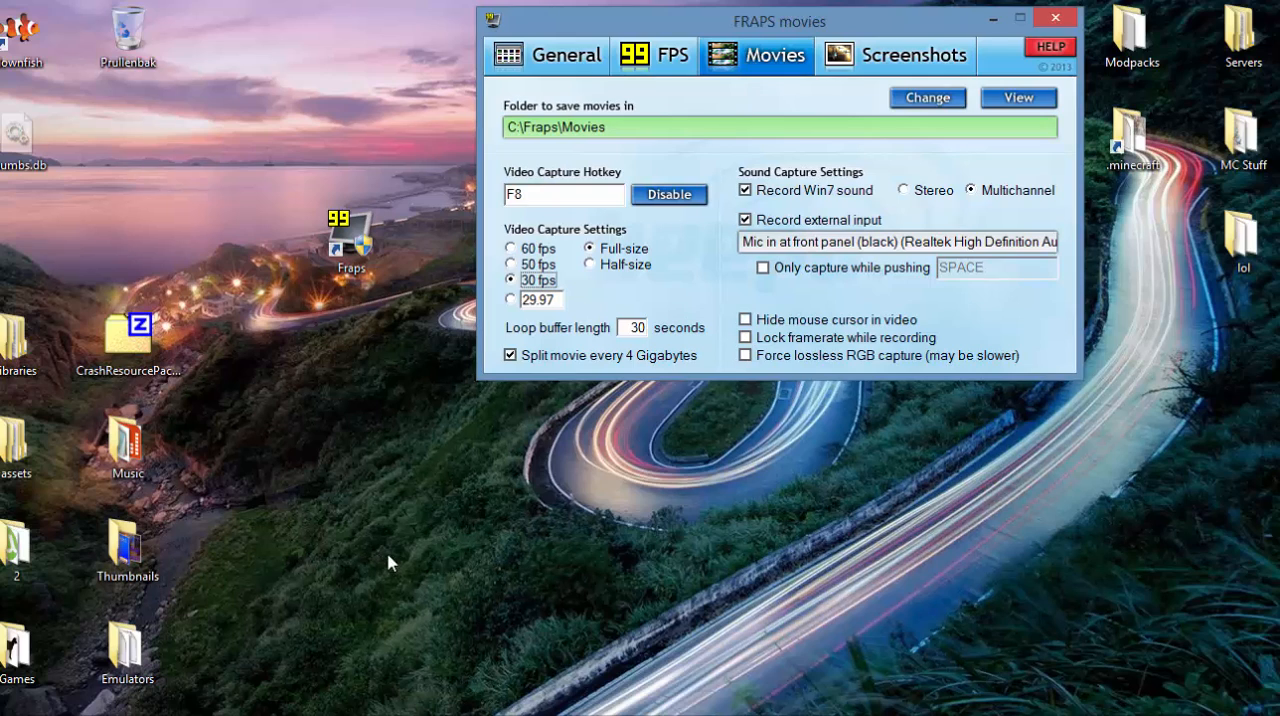
pyautogui.moveTo(448, 570)
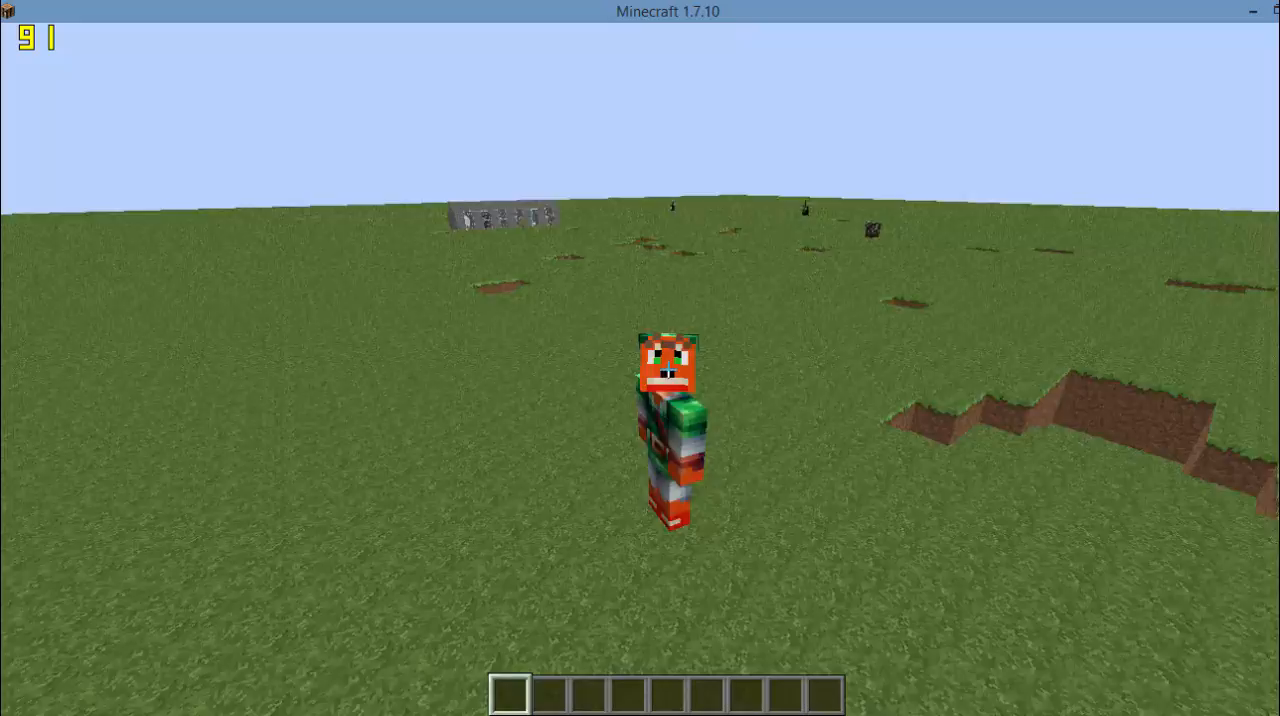
# Step: Switch Minecraft to first-person view with F5 before starting the recording
pyautogui.press('F5')
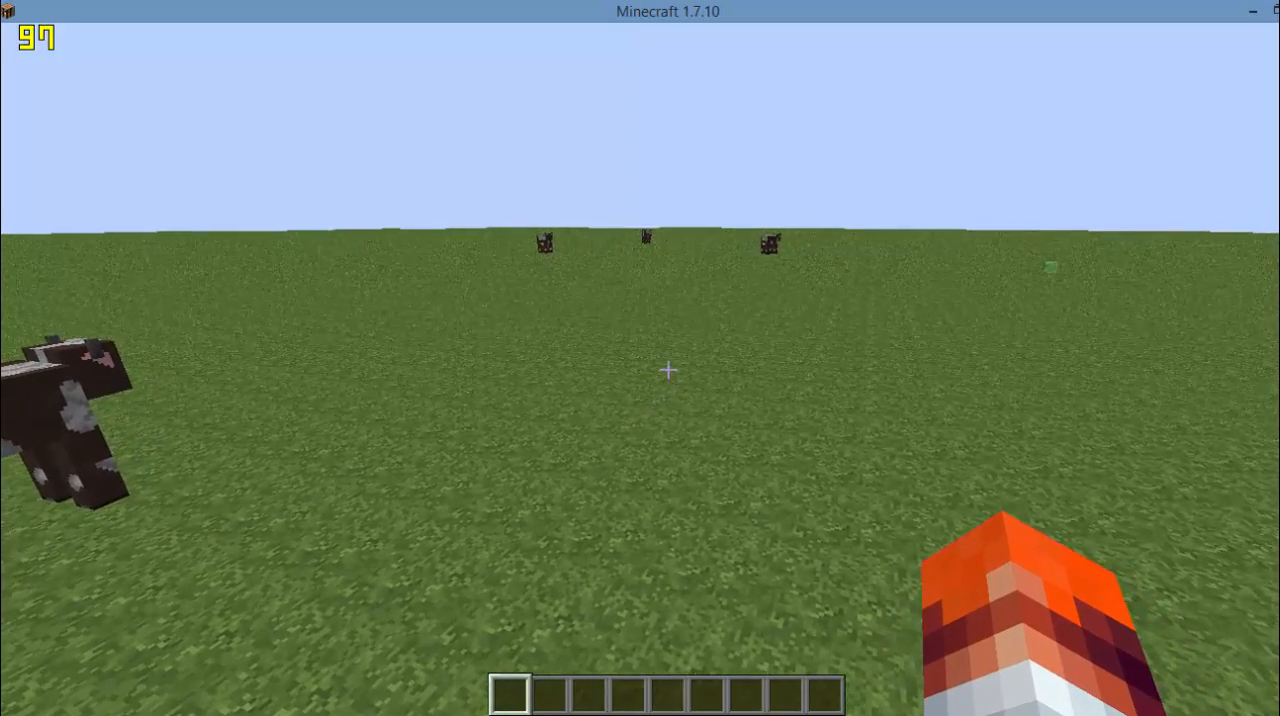
pyautogui.moveTo(668, 370)
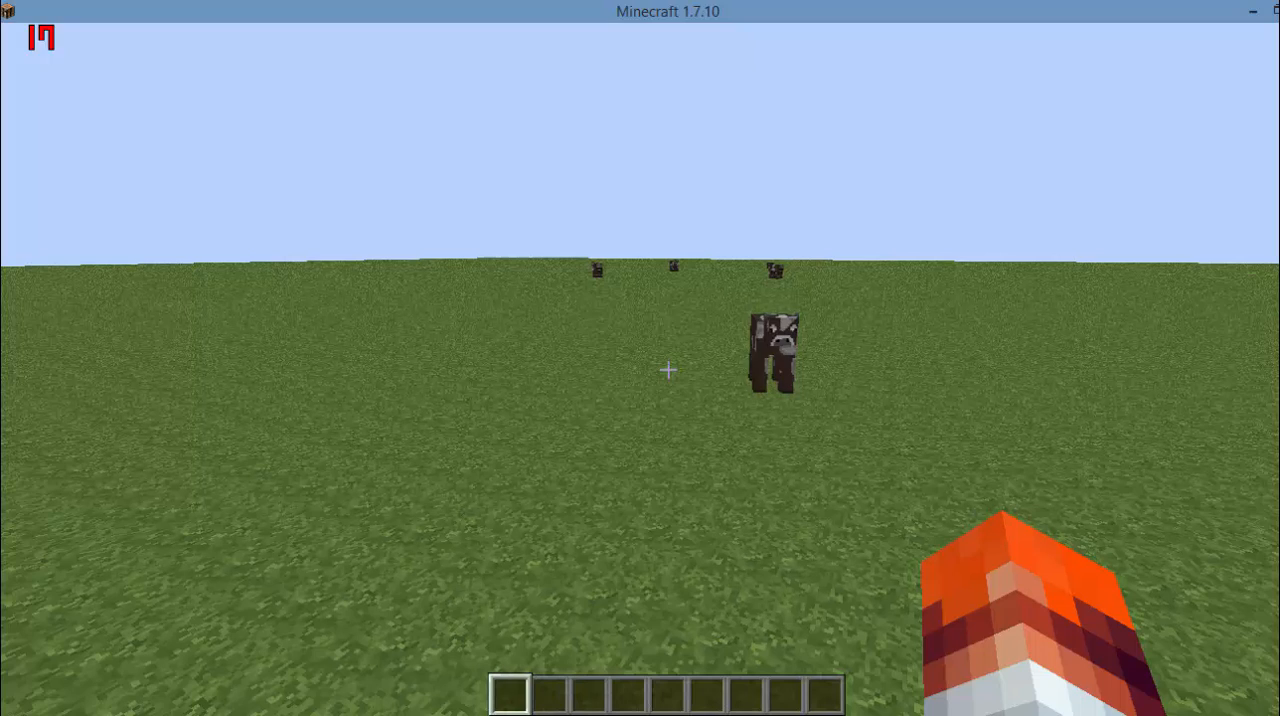
# Step: Bring up the Minecraft inventory with E to free the mouse for Fraps
pyautogui.press('e')
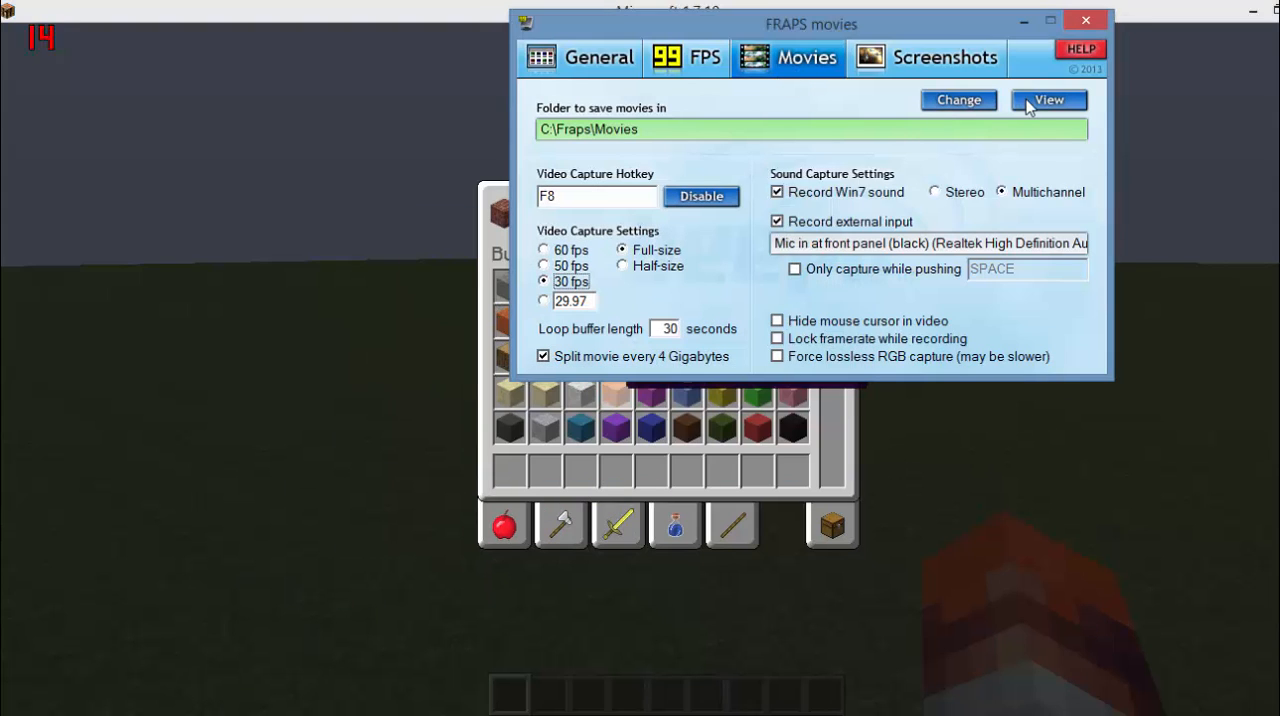
pyautogui.moveTo(678, 108)
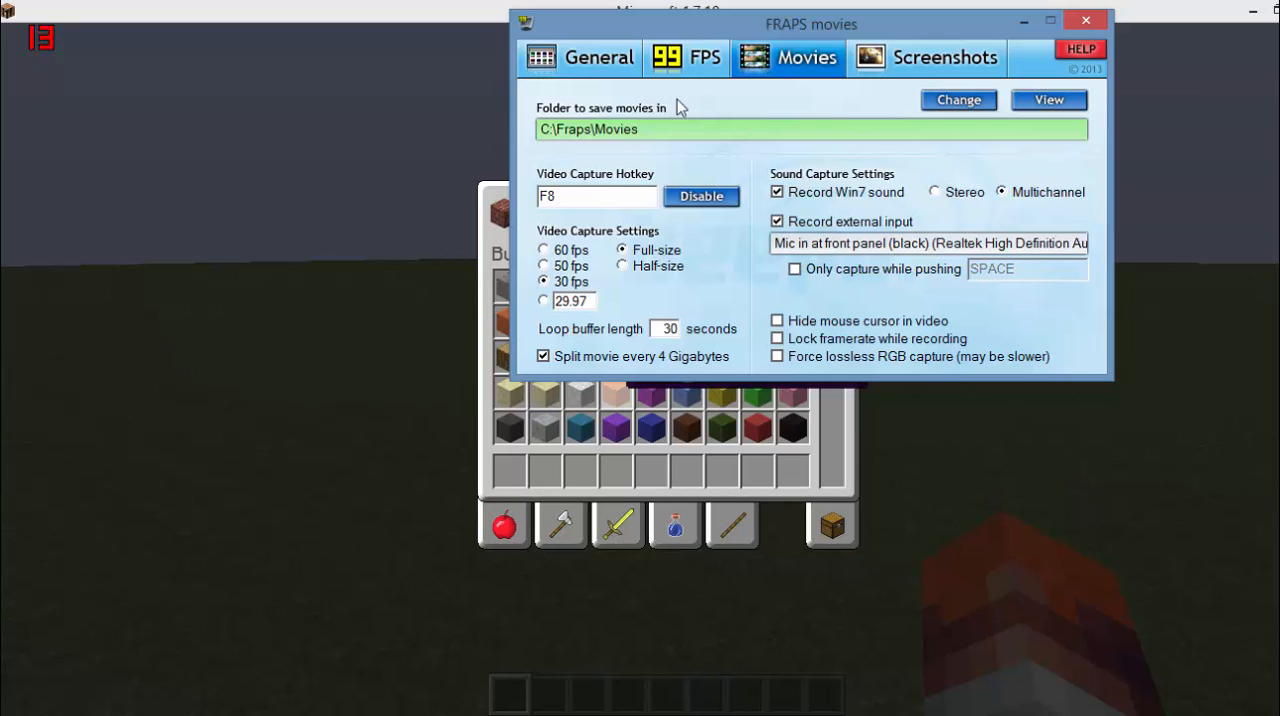
pyautogui.moveTo(752, 192)
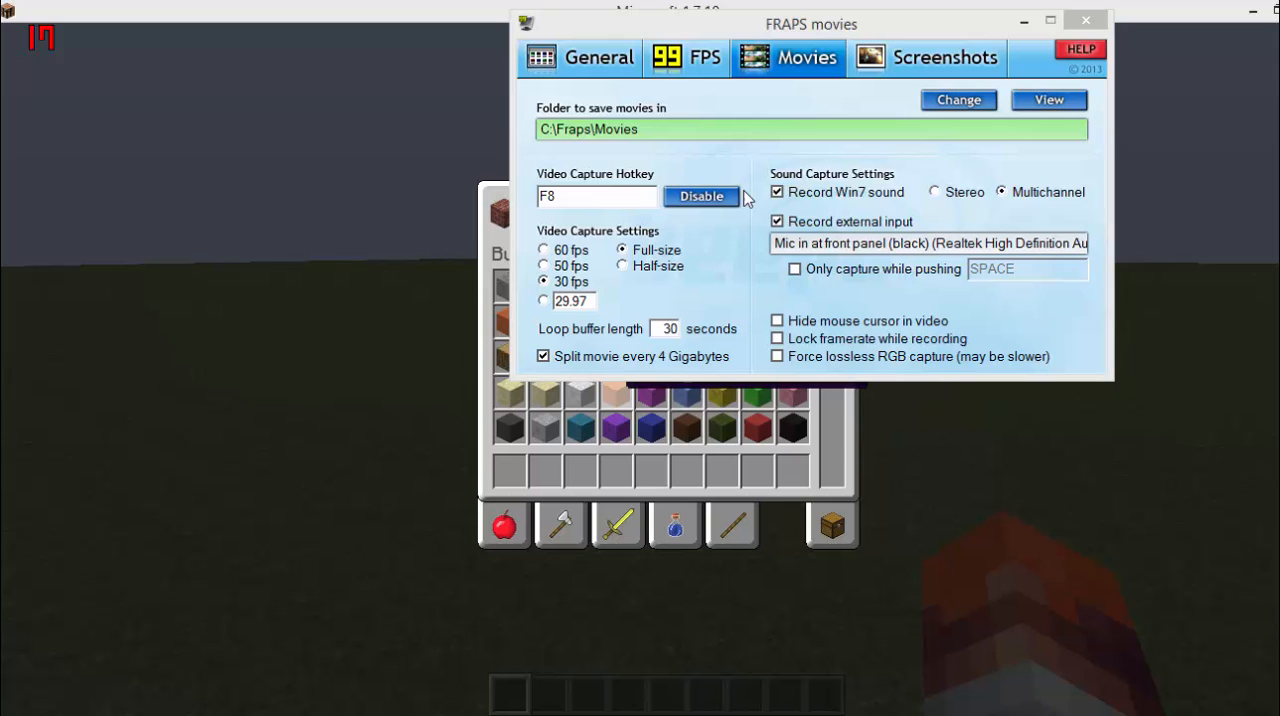
pyautogui.moveTo(404, 270)
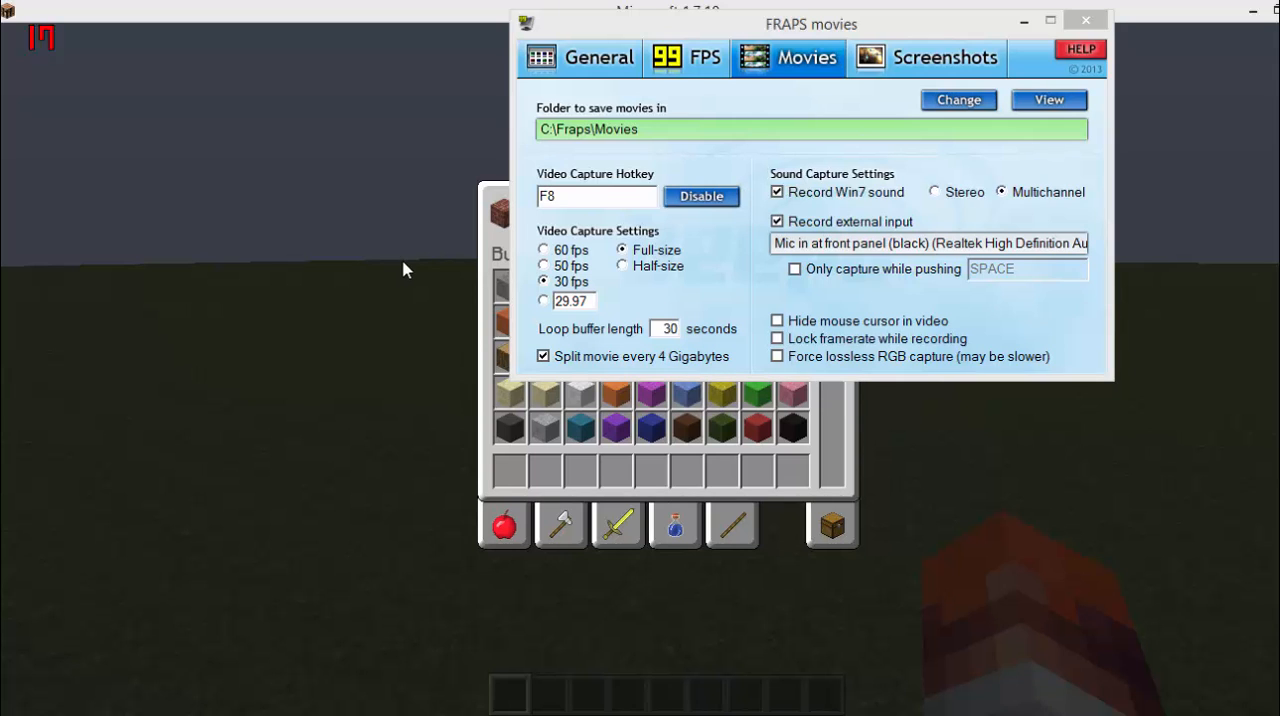